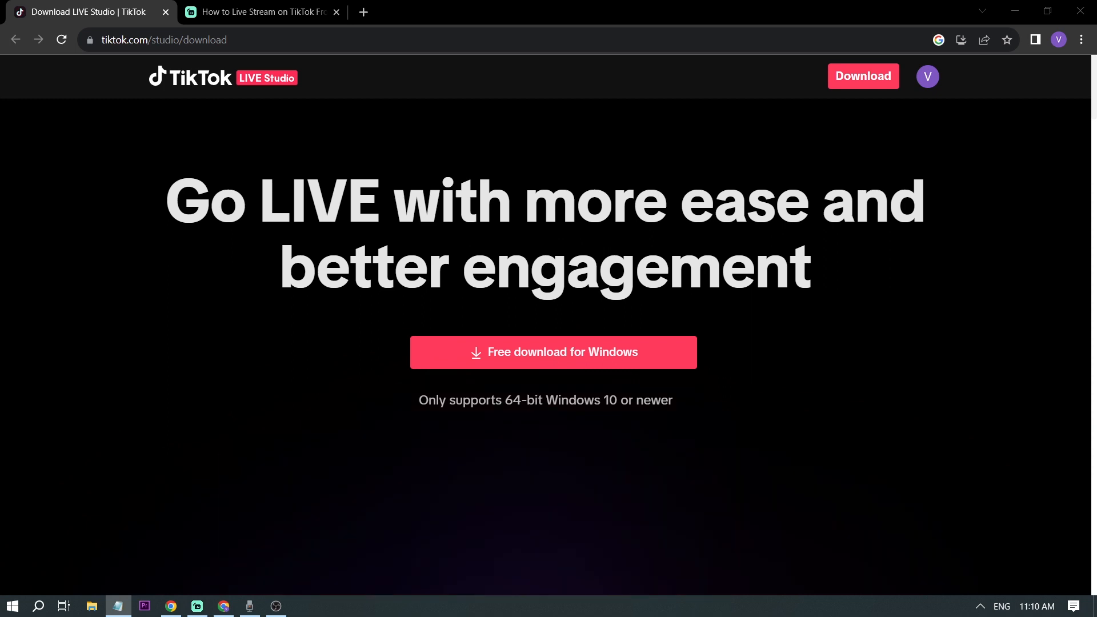
- Search Google for "TIKTOK LIVE STUDIO" from the tutorial tab's address bar
left_click(259, 11)
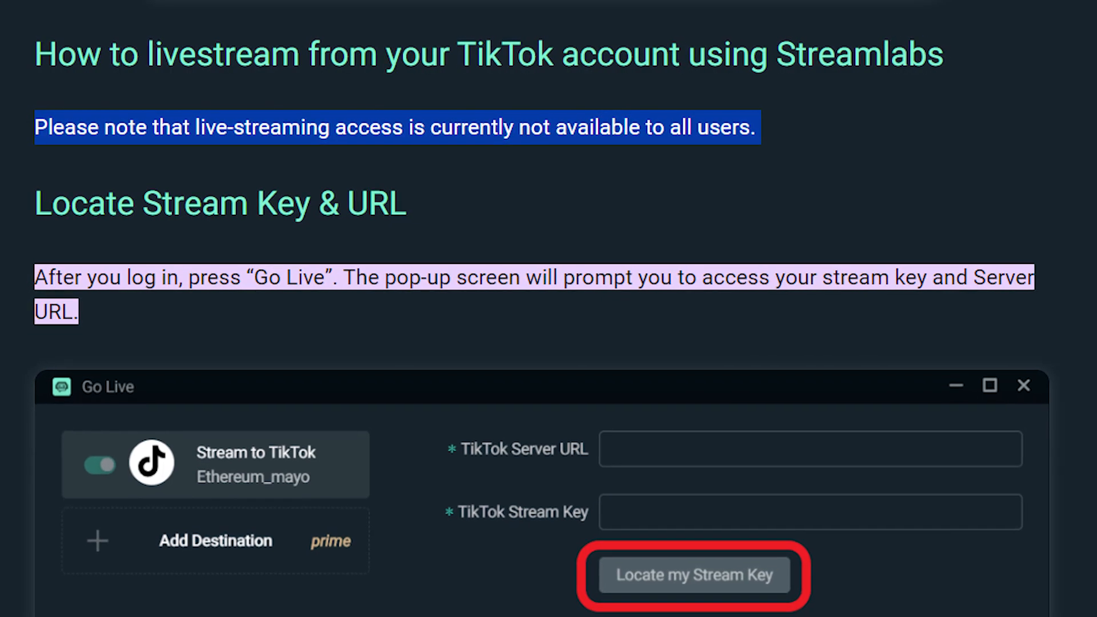
scroll("down", 3)
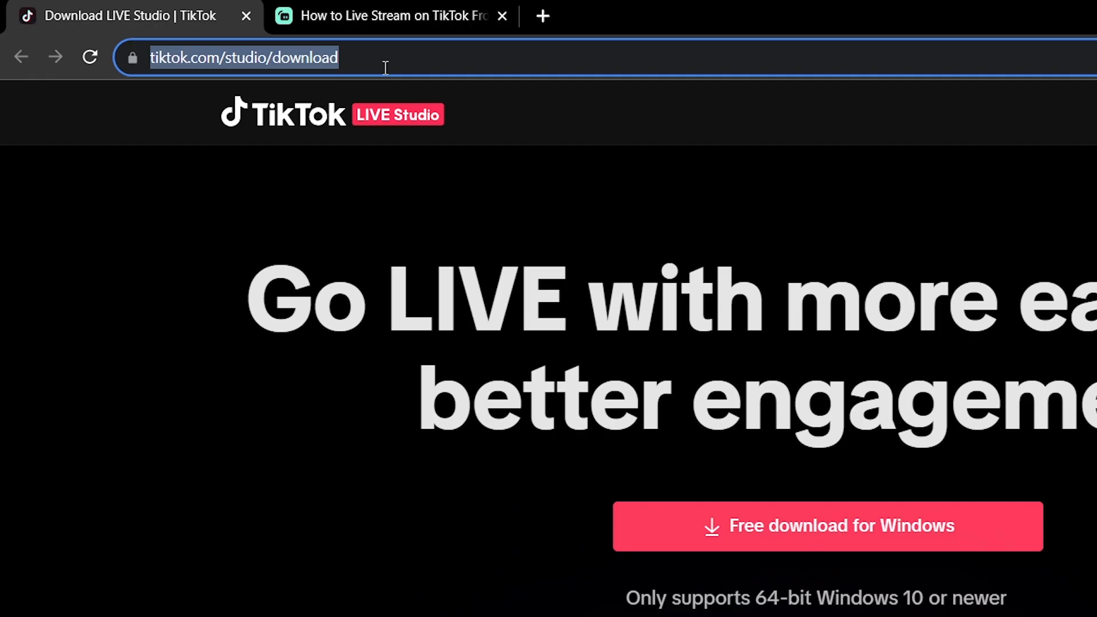
type("TIKTOK LIVE STUDIO")
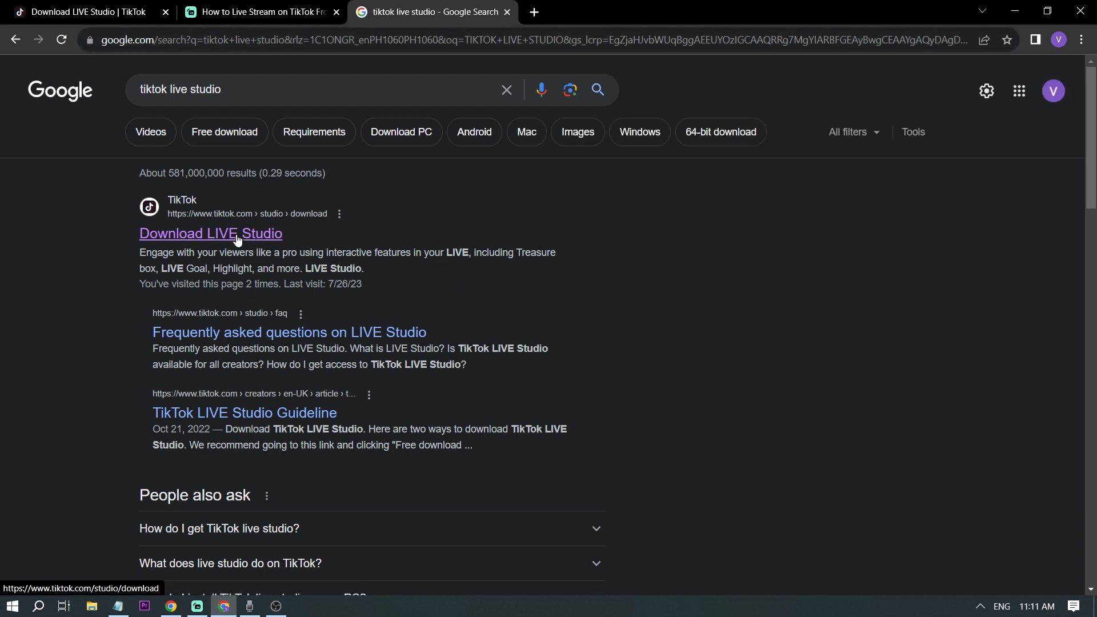
- Download LIVE Studio for Windows from TikTok's page and run the downloaded installer
left_click(210, 233)
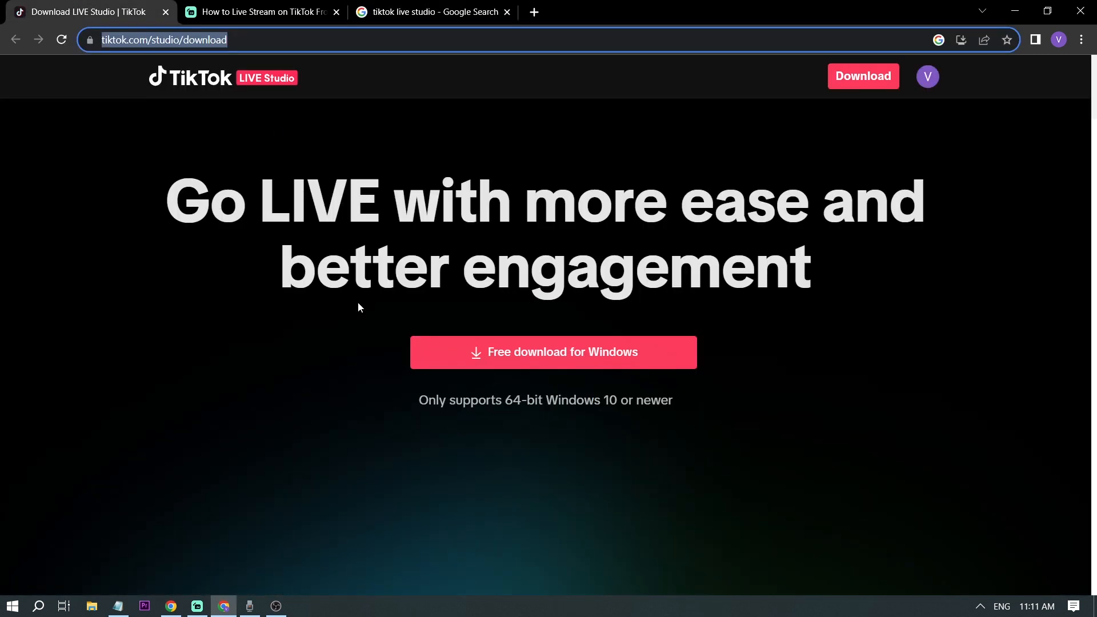
left_click(552, 352)
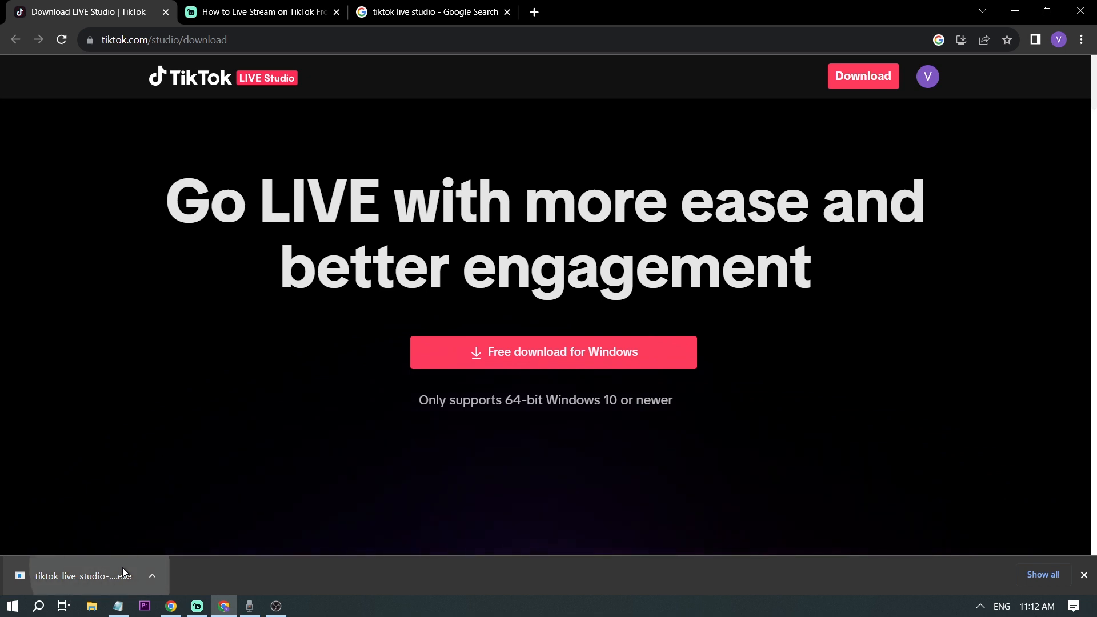
left_click(80, 575)
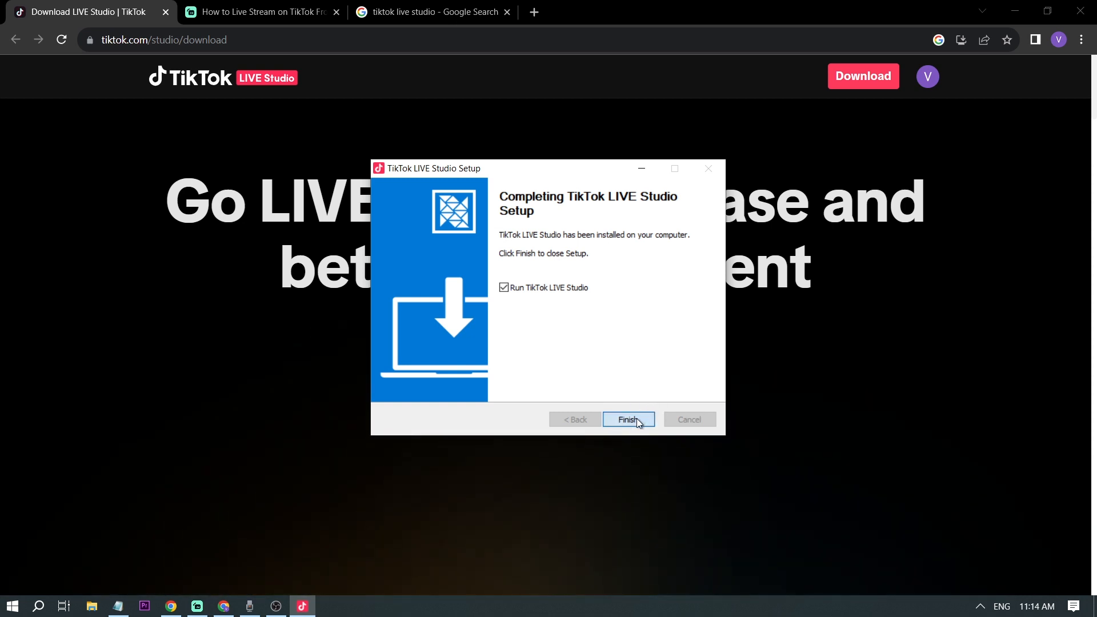
- Finish setup to launch LIVE Studio and log in to TikTok with a QR code
left_click(627, 419)
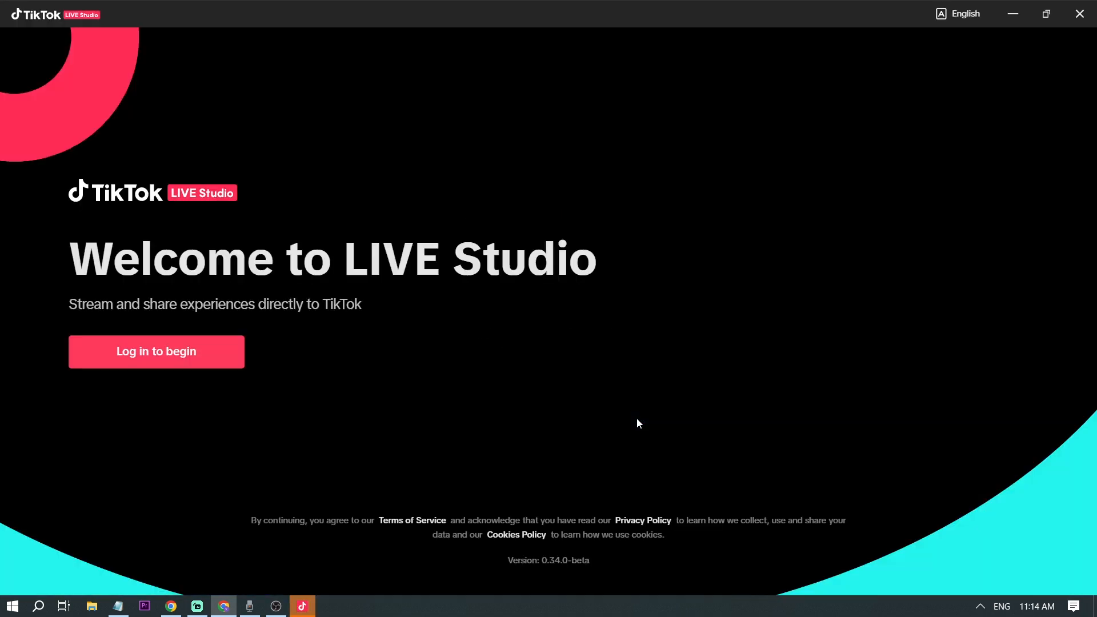
mouse_move(175, 369)
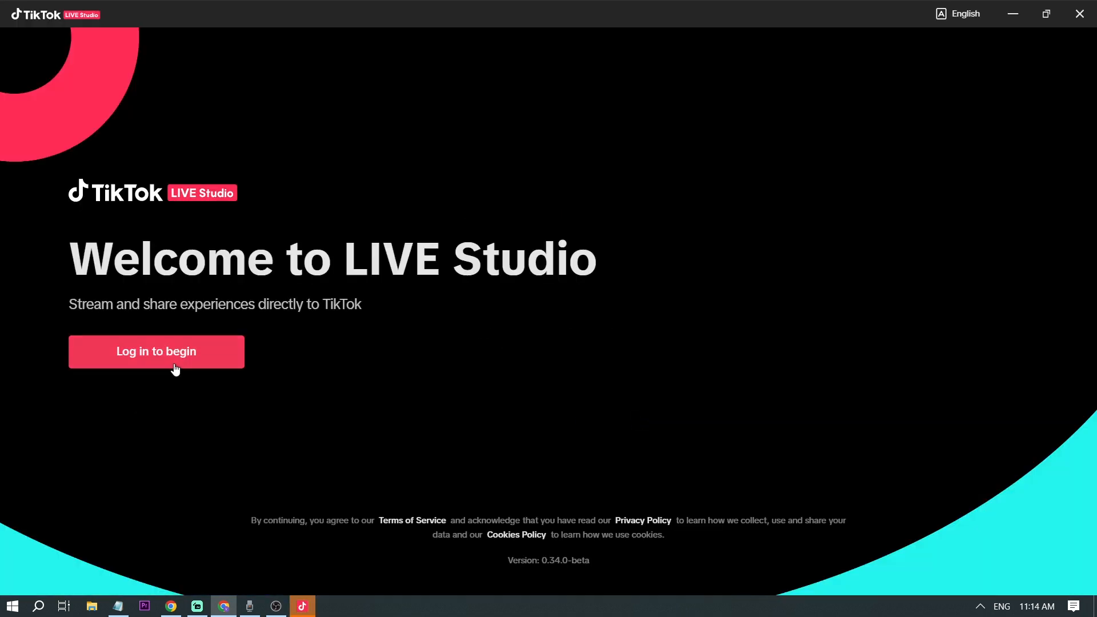
left_click(156, 351)
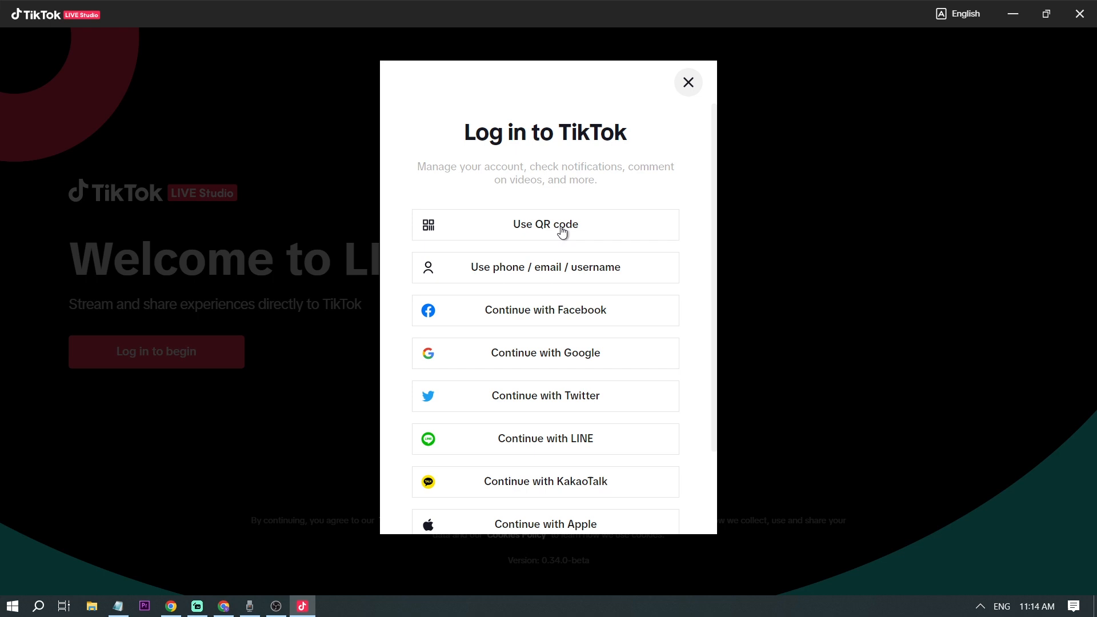
left_click(545, 225)
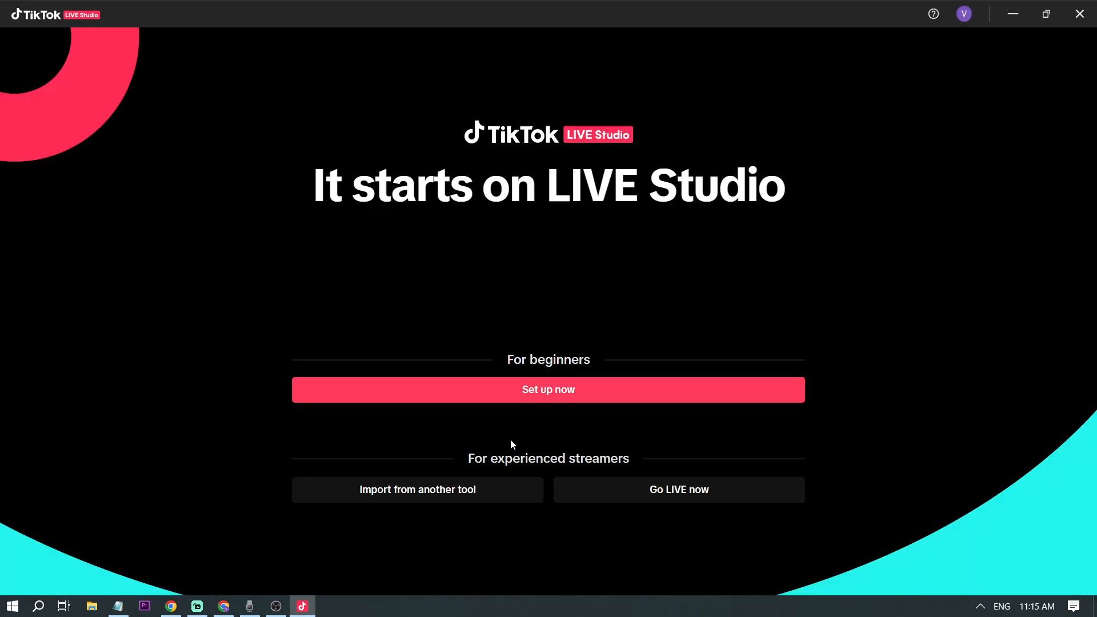
mouse_move(516, 418)
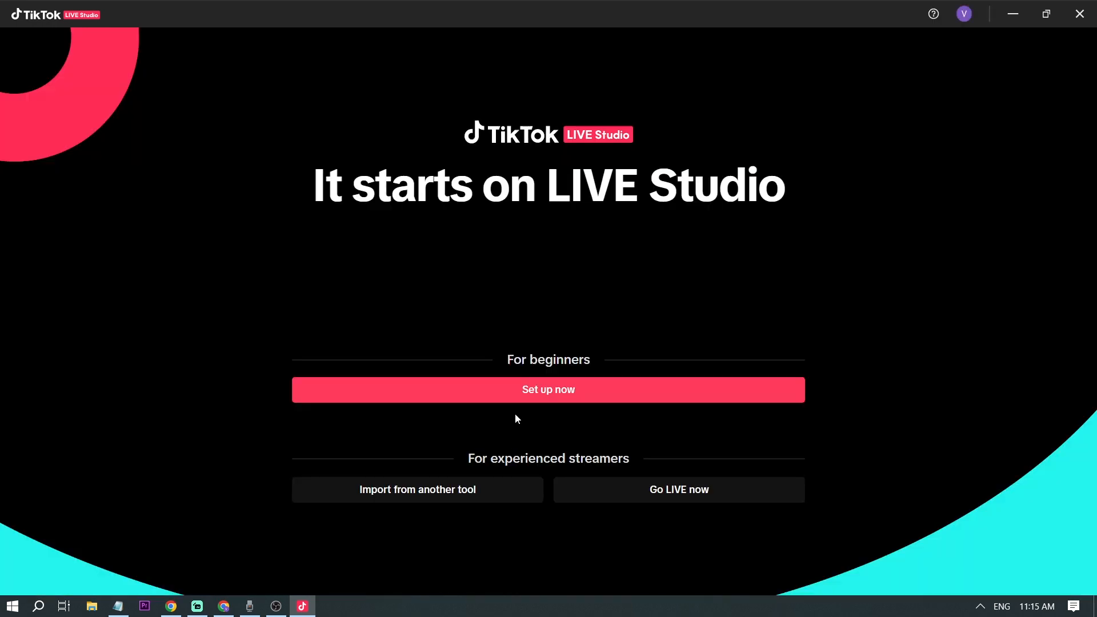
mouse_move(548, 399)
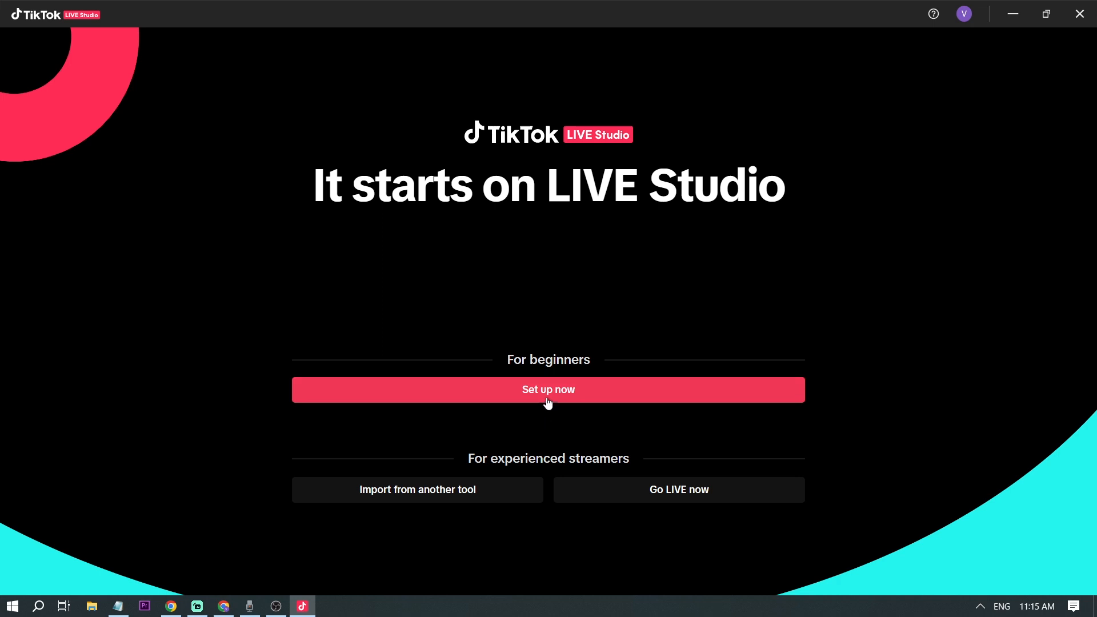
- Start beginner setup with the USB Audio Device microphone, accept the camera, and run the speed test
left_click(547, 390)
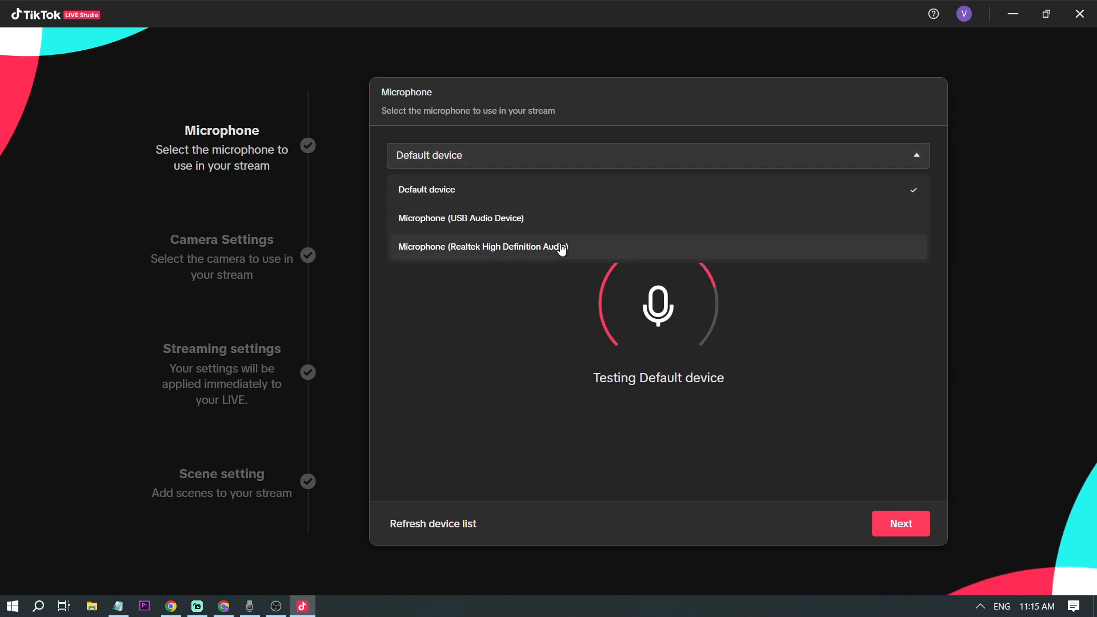
left_click(461, 217)
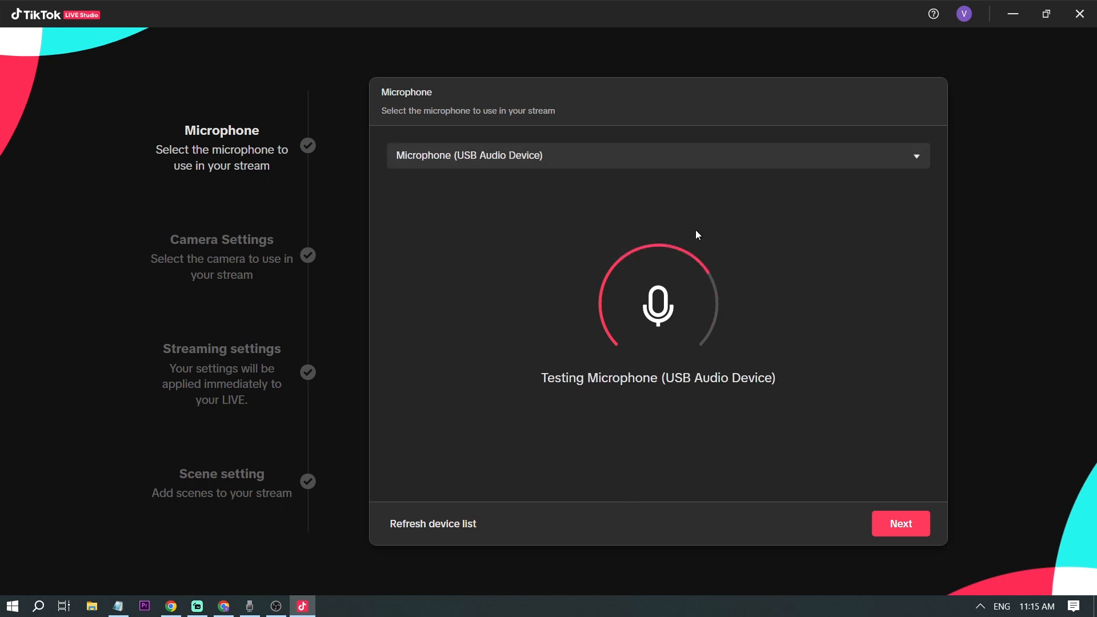
left_click(899, 523)
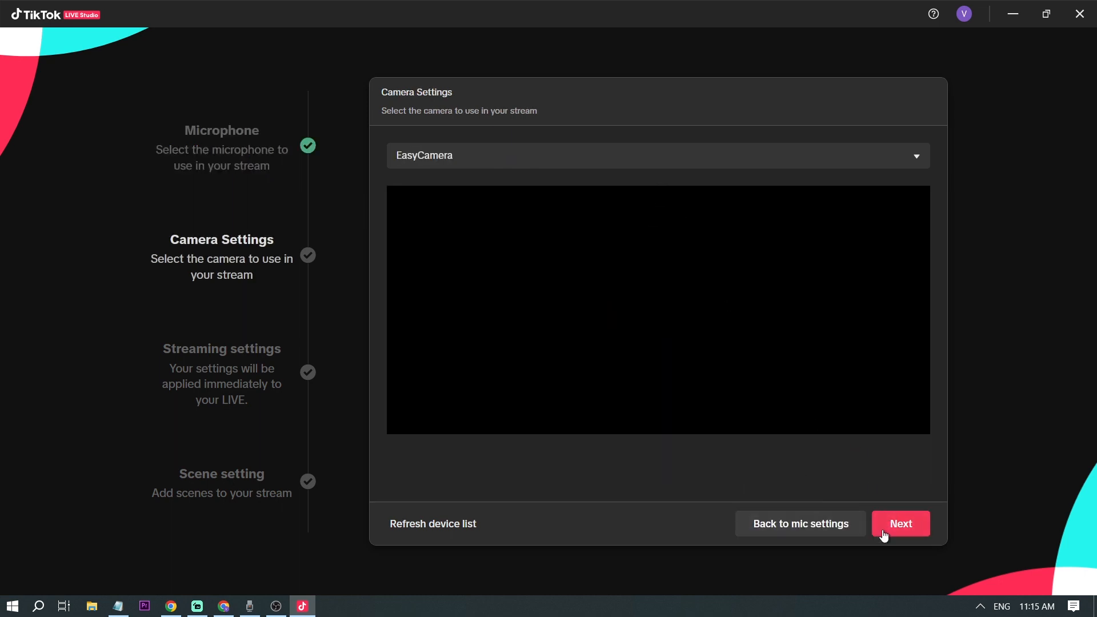
left_click(901, 523)
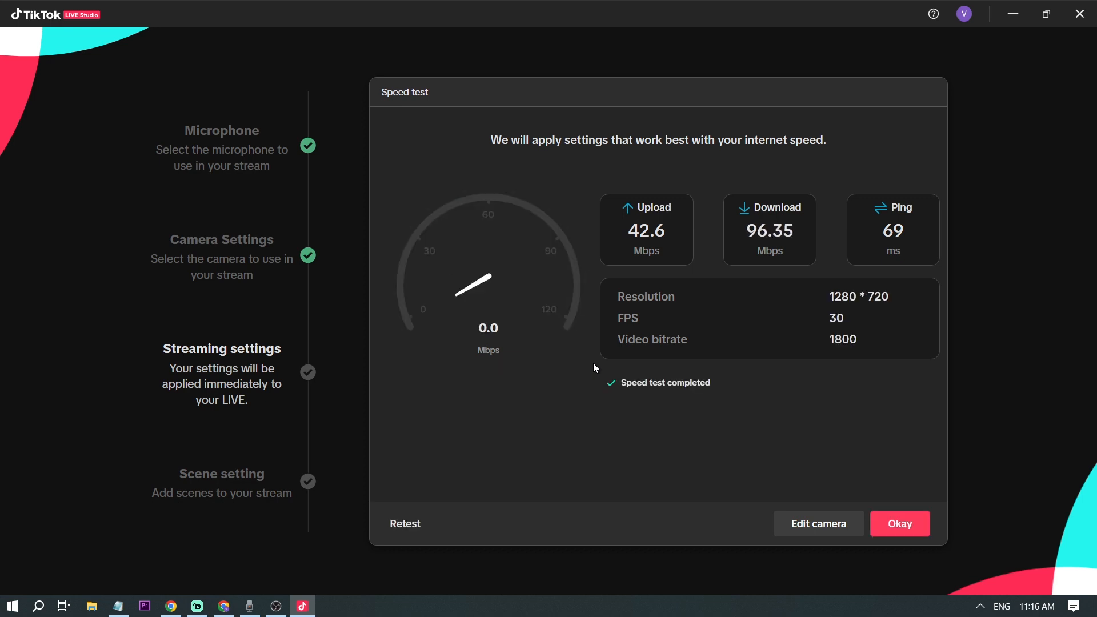
mouse_move(729, 312)
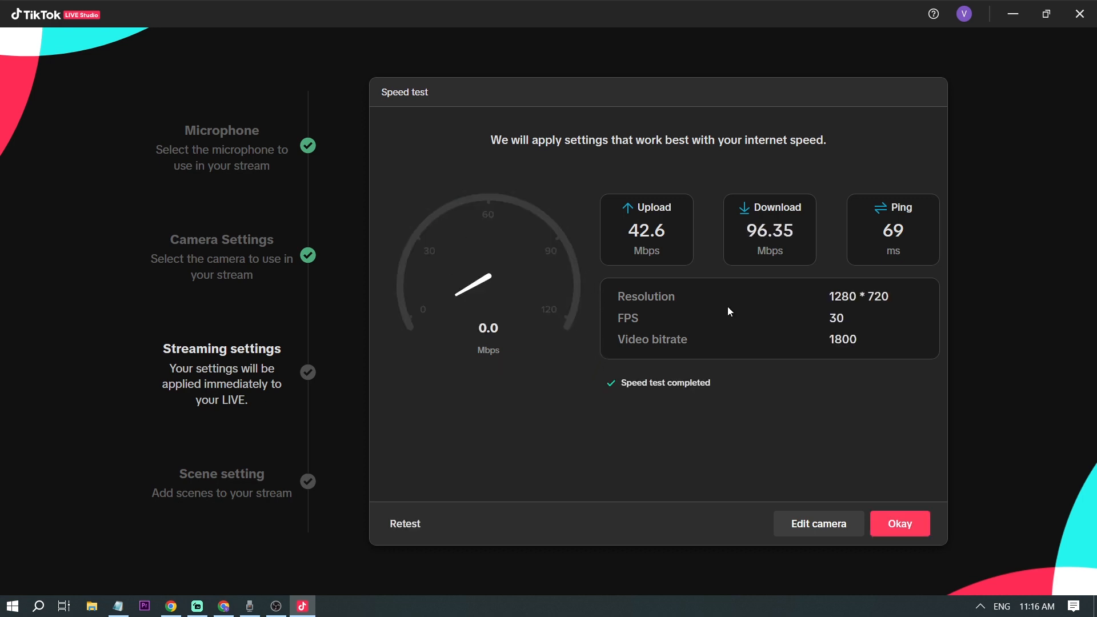
mouse_move(833, 302)
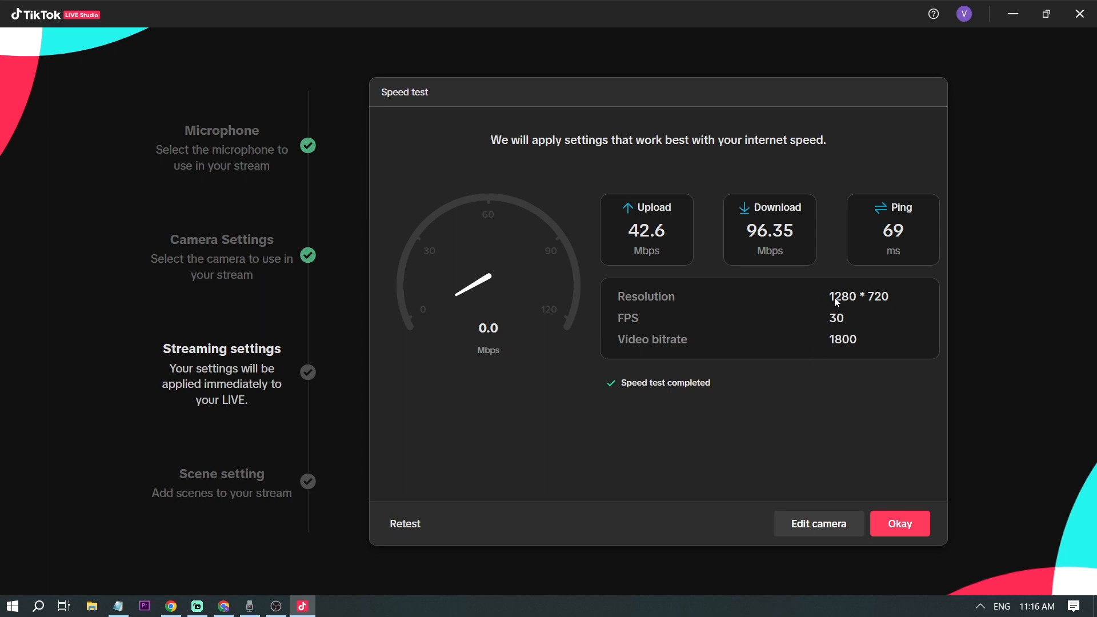
mouse_move(903, 299)
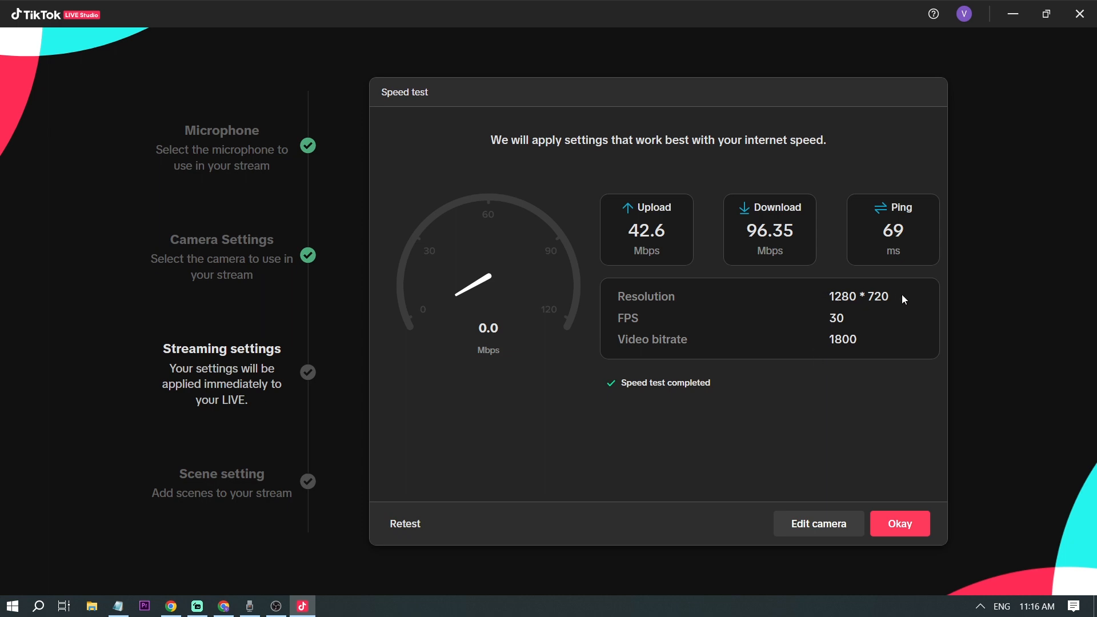
mouse_move(831, 358)
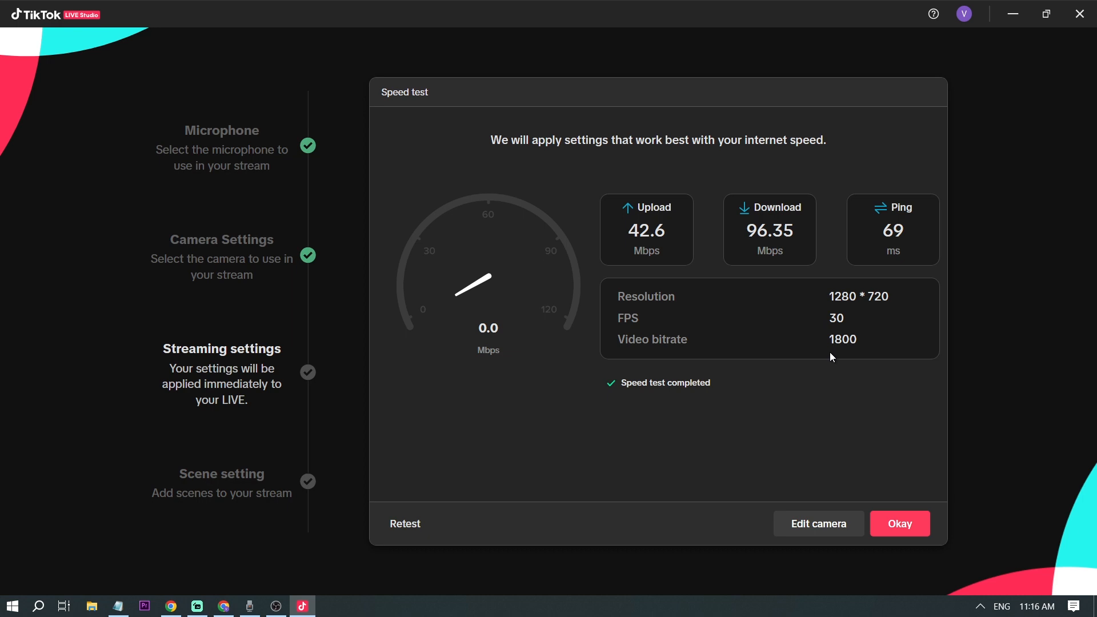
mouse_move(839, 354)
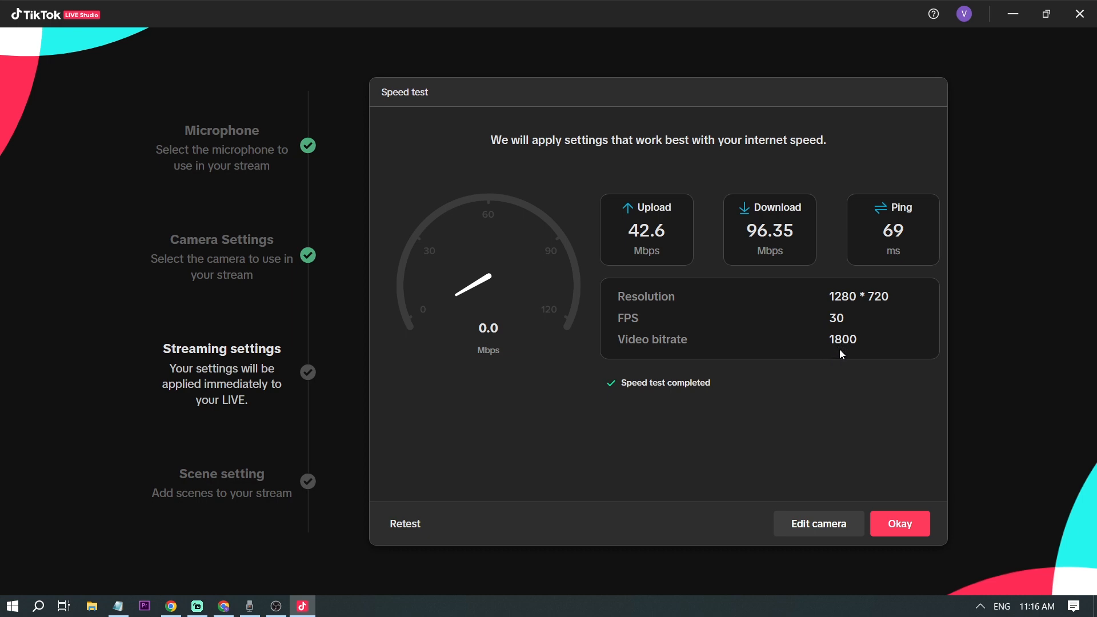
mouse_move(900, 523)
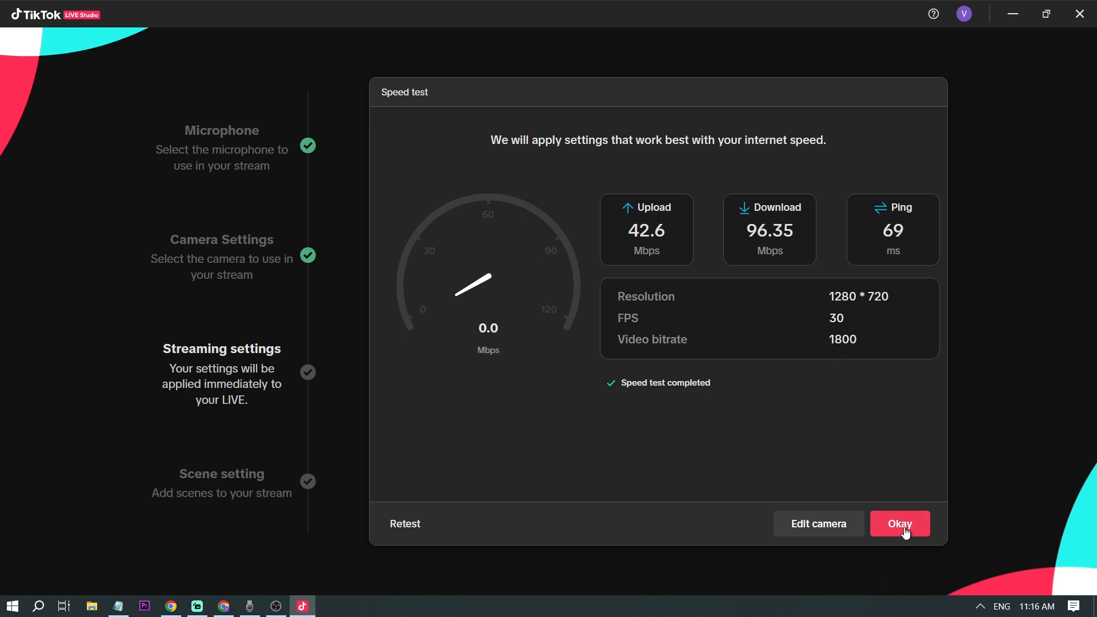
- Accept the speed-test settings and keep 720P (suggested) quality with video bitrate 2000
left_click(900, 523)
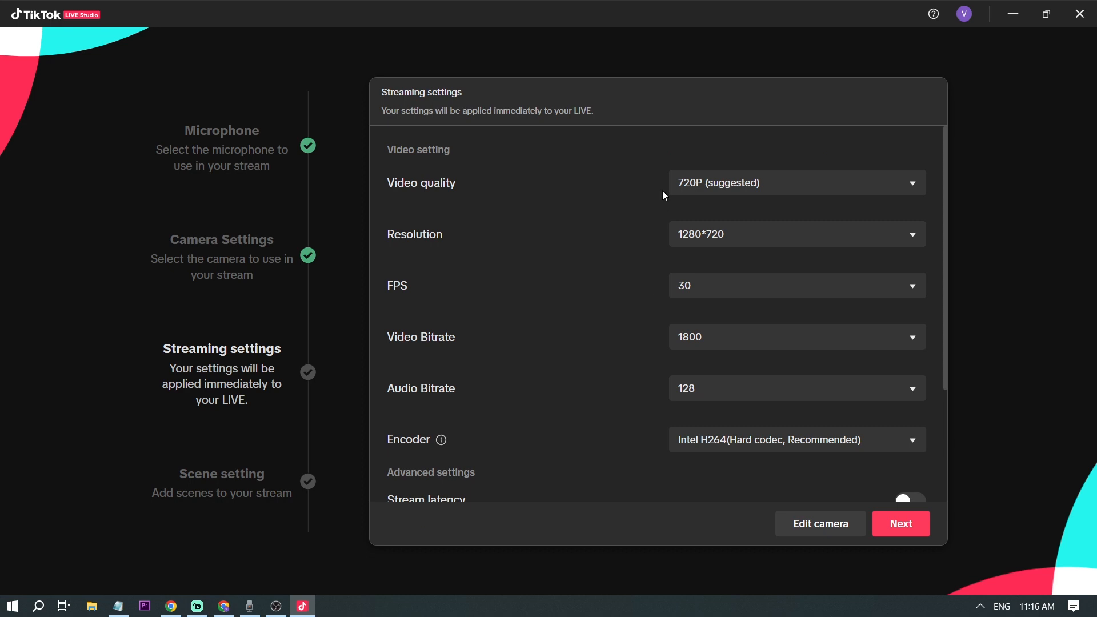
mouse_move(634, 507)
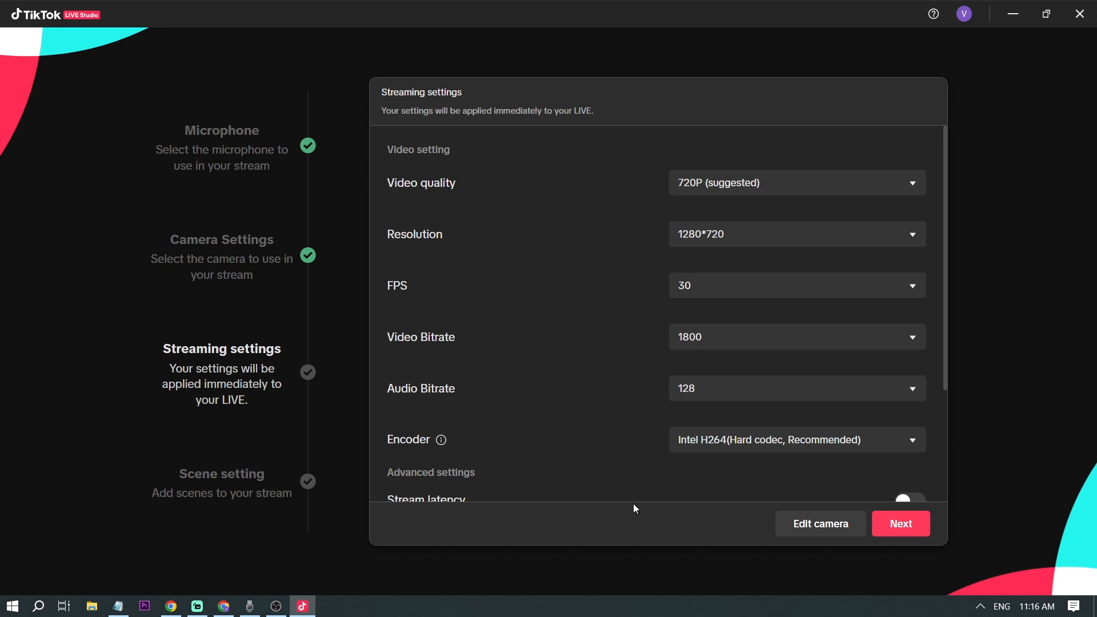
mouse_move(747, 192)
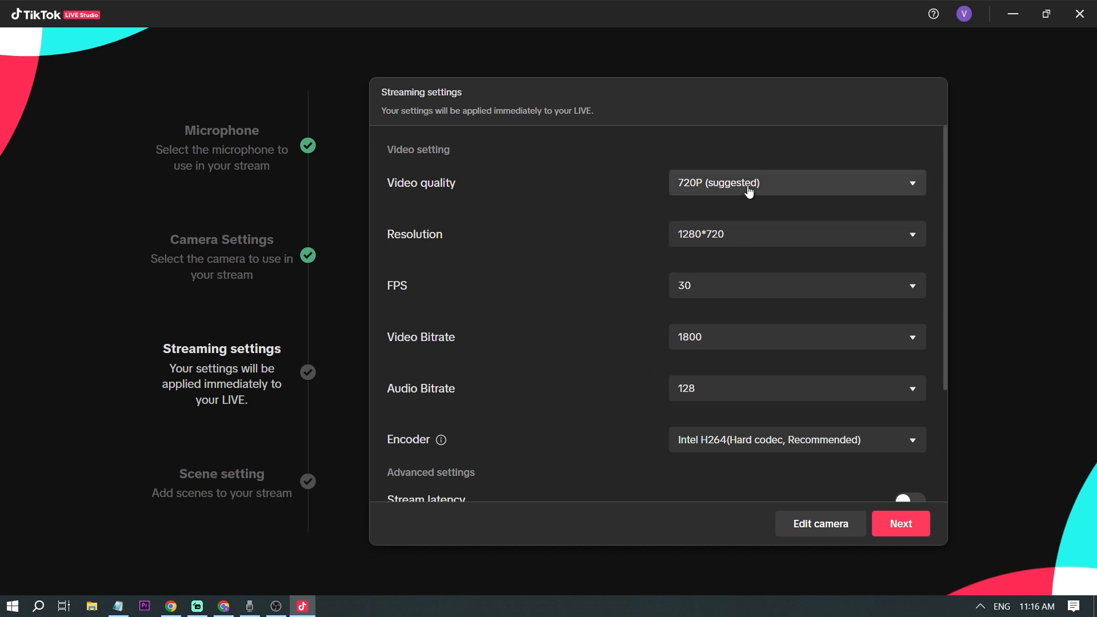
mouse_move(654, 197)
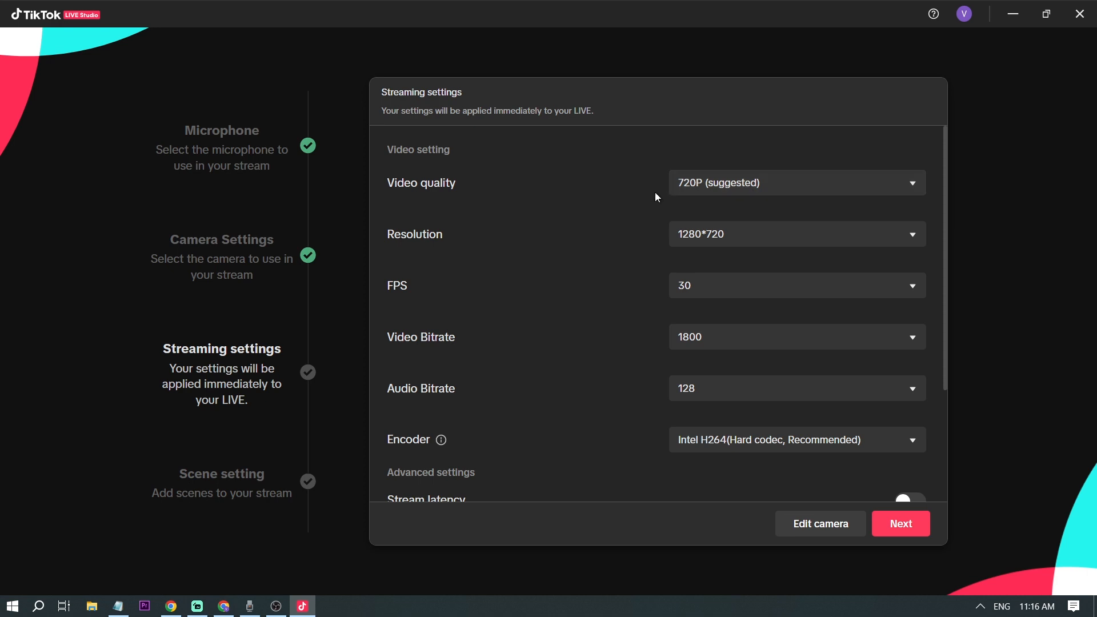
left_click(794, 183)
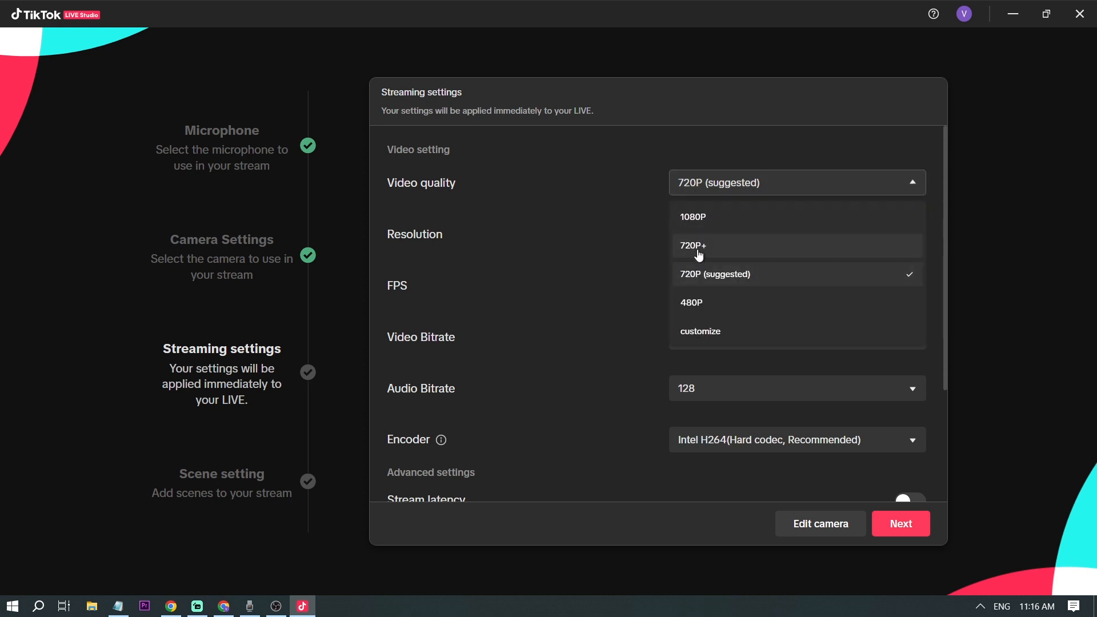
mouse_move(713, 283)
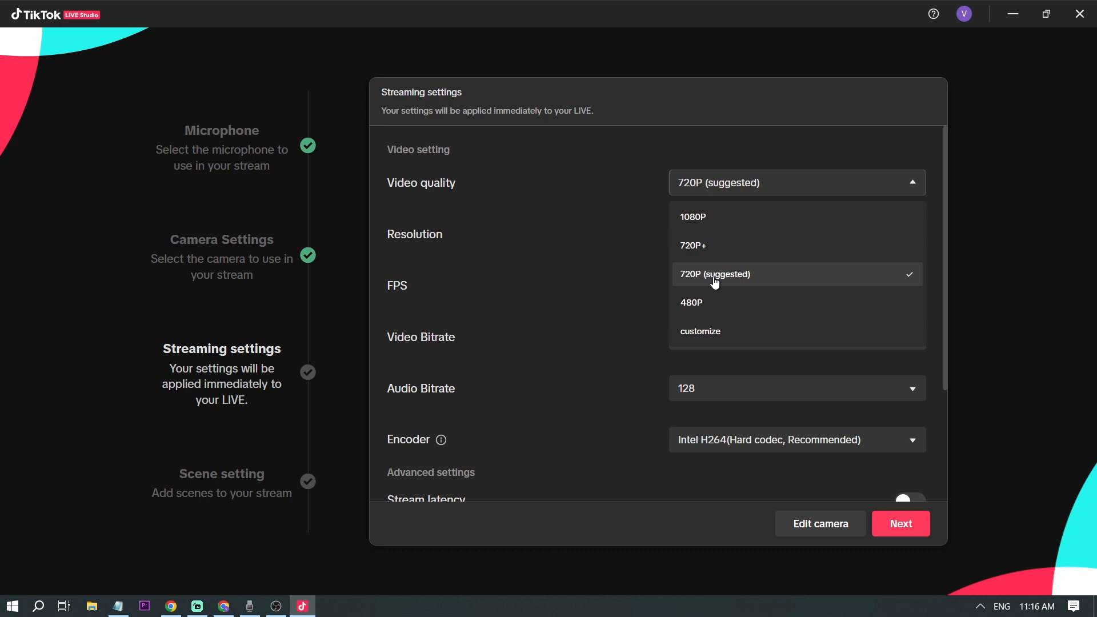
left_click(715, 273)
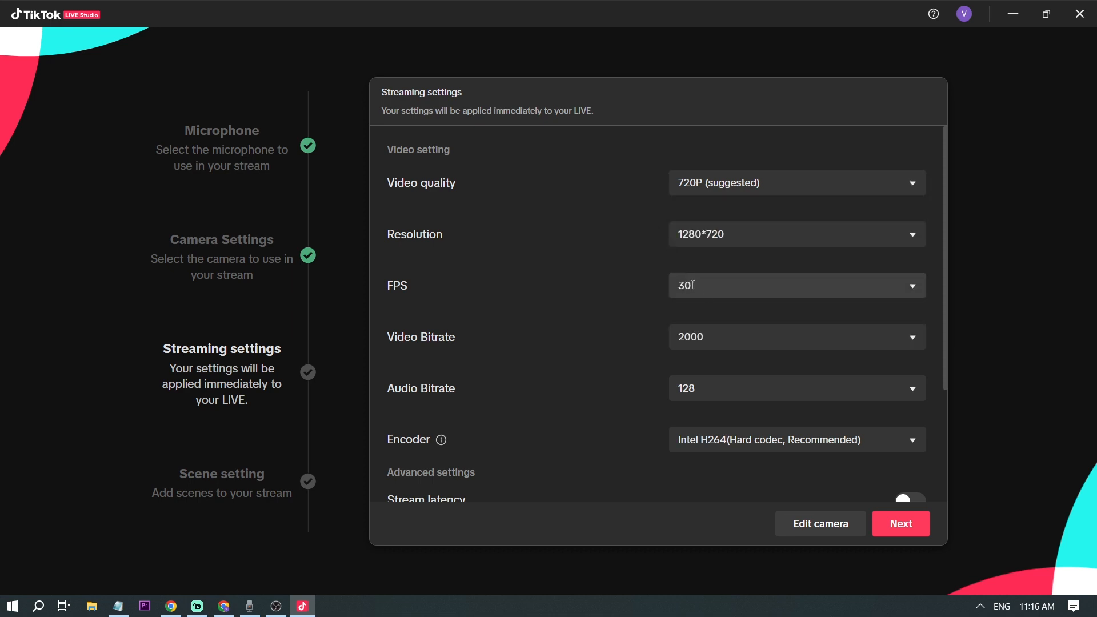
left_click(796, 336)
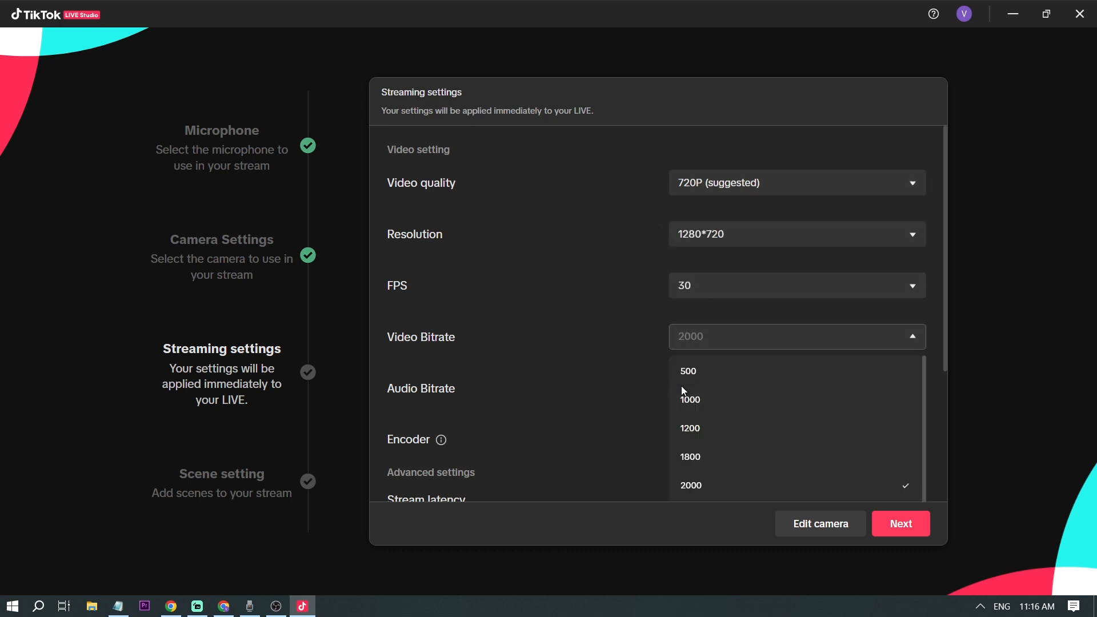
left_click(690, 484)
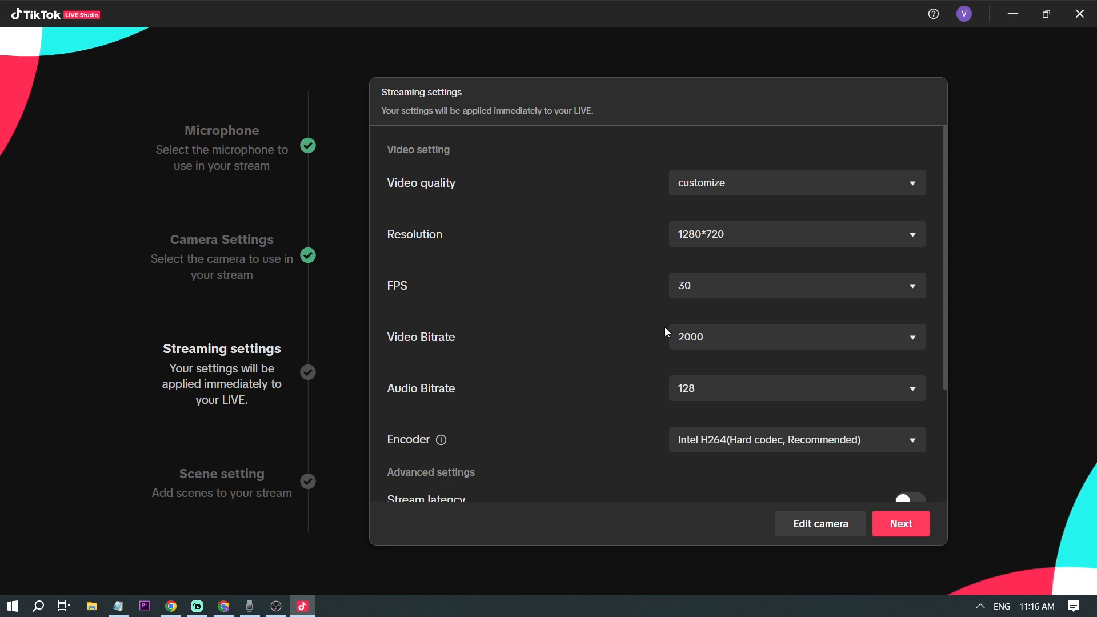
mouse_move(730, 214)
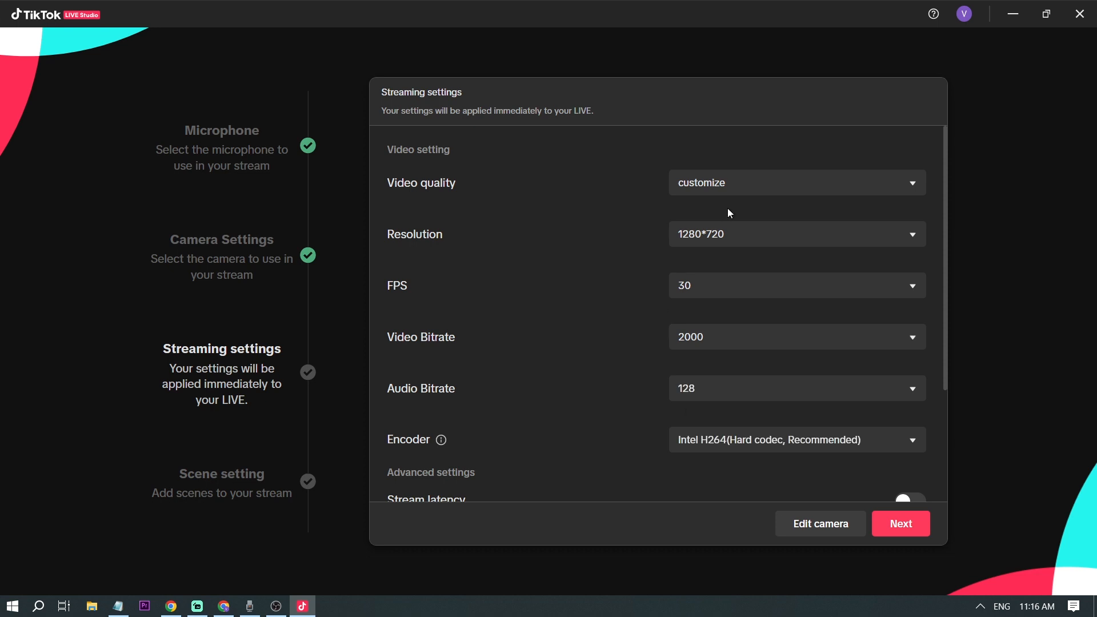
left_click(795, 183)
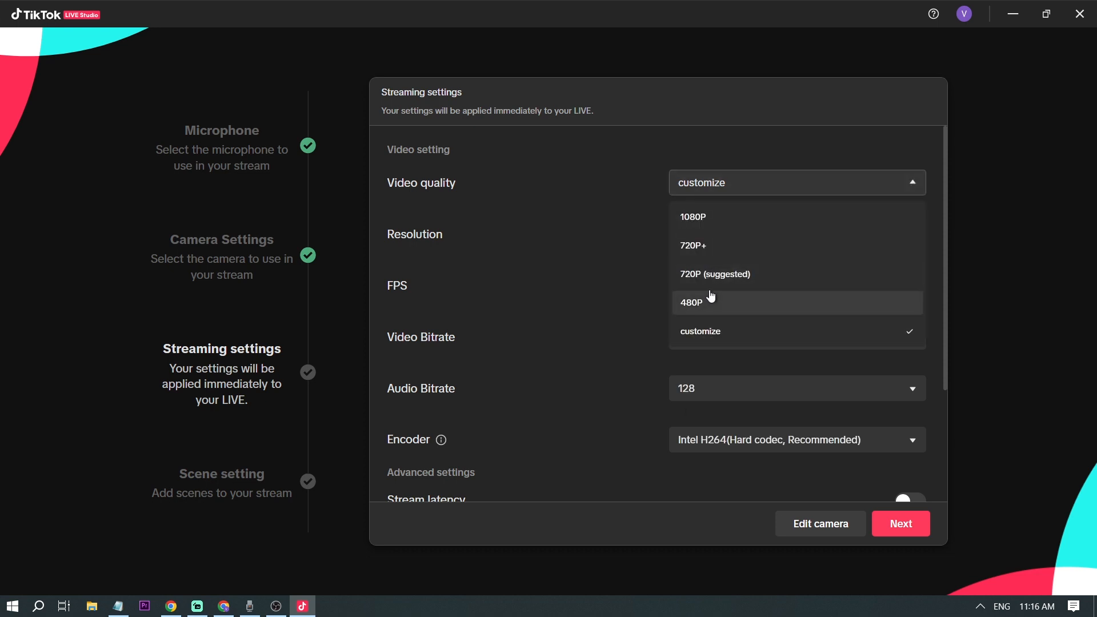
left_click(713, 273)
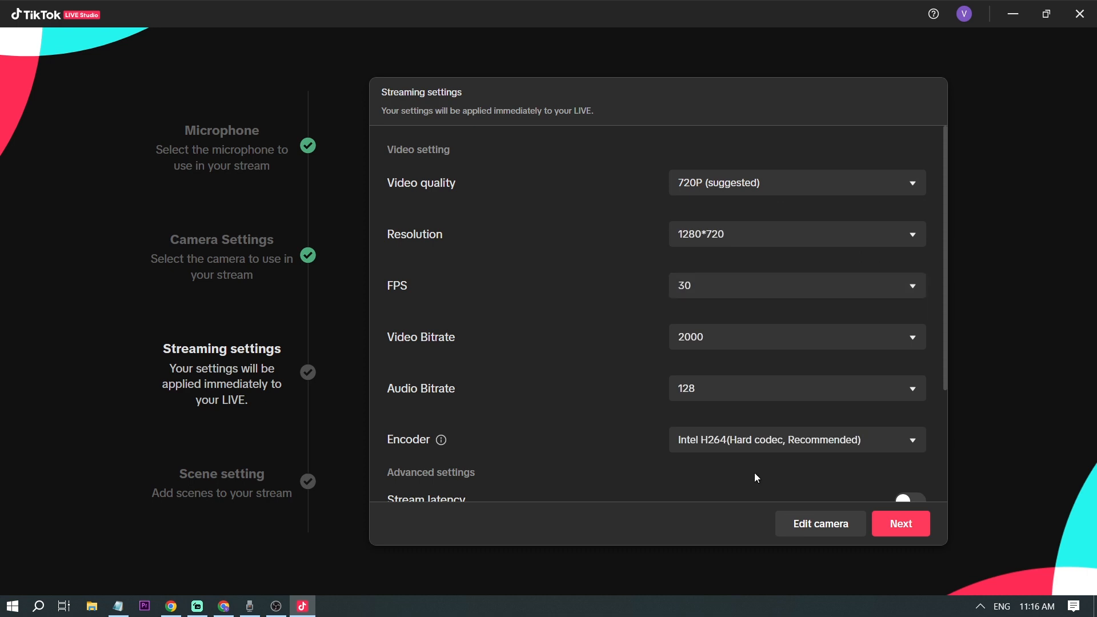
- Choose Portrait scenes, finish setup, and skip the getting-started guide
left_click(899, 523)
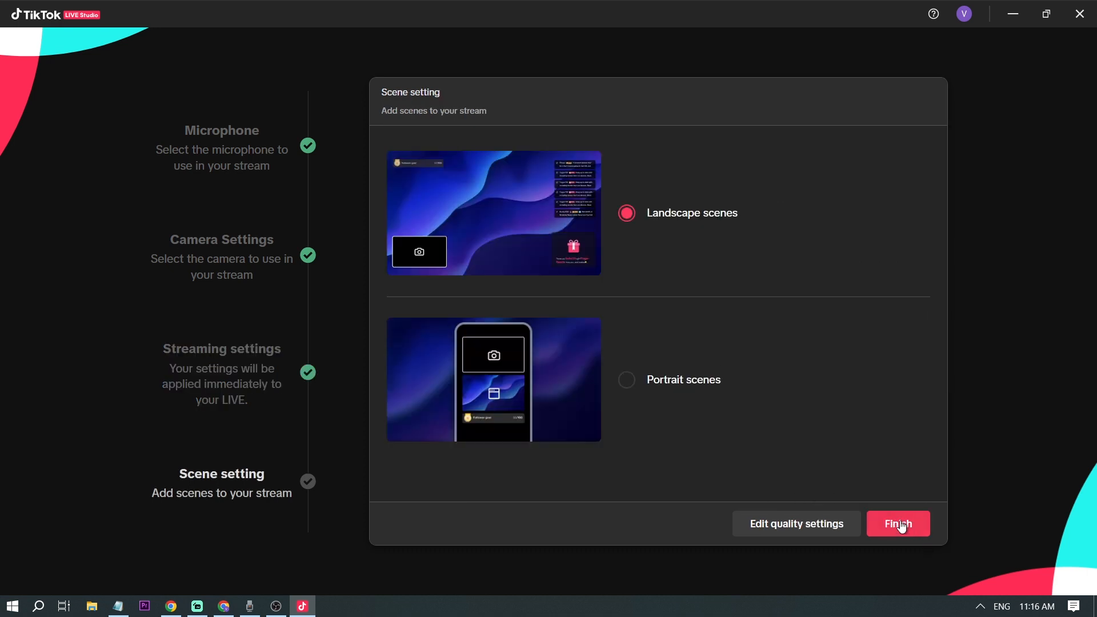
mouse_move(454, 201)
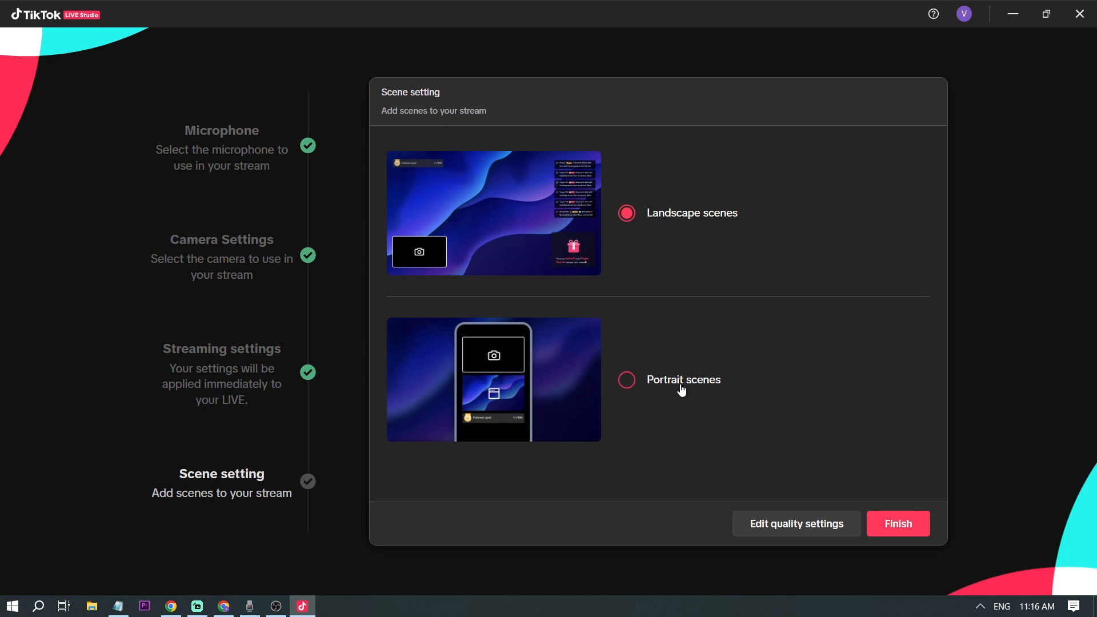
left_click(627, 379)
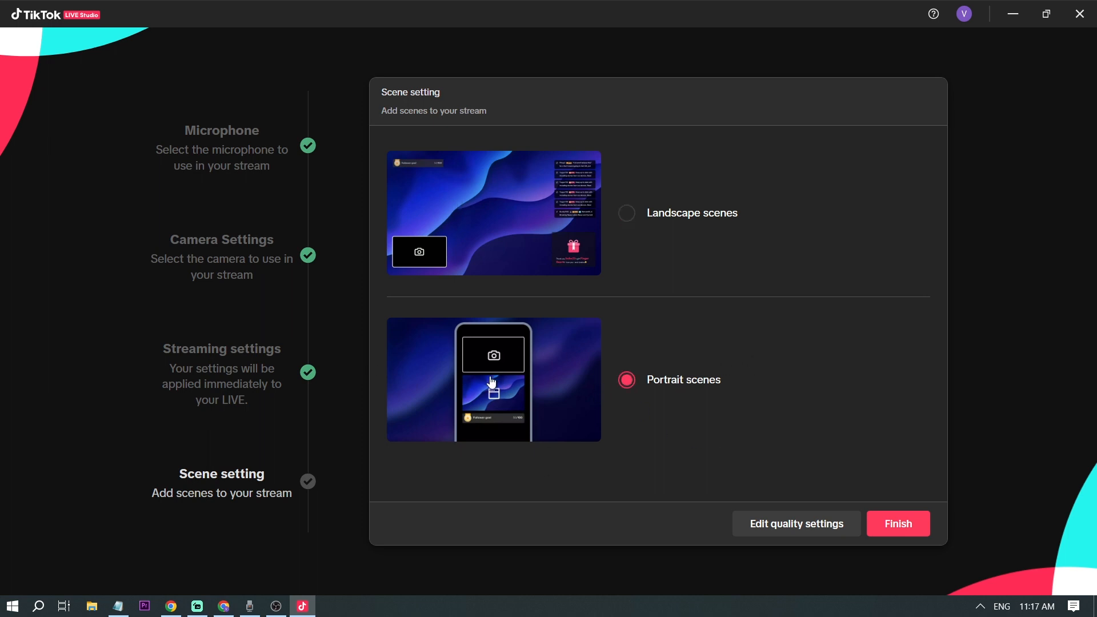
mouse_move(915, 528)
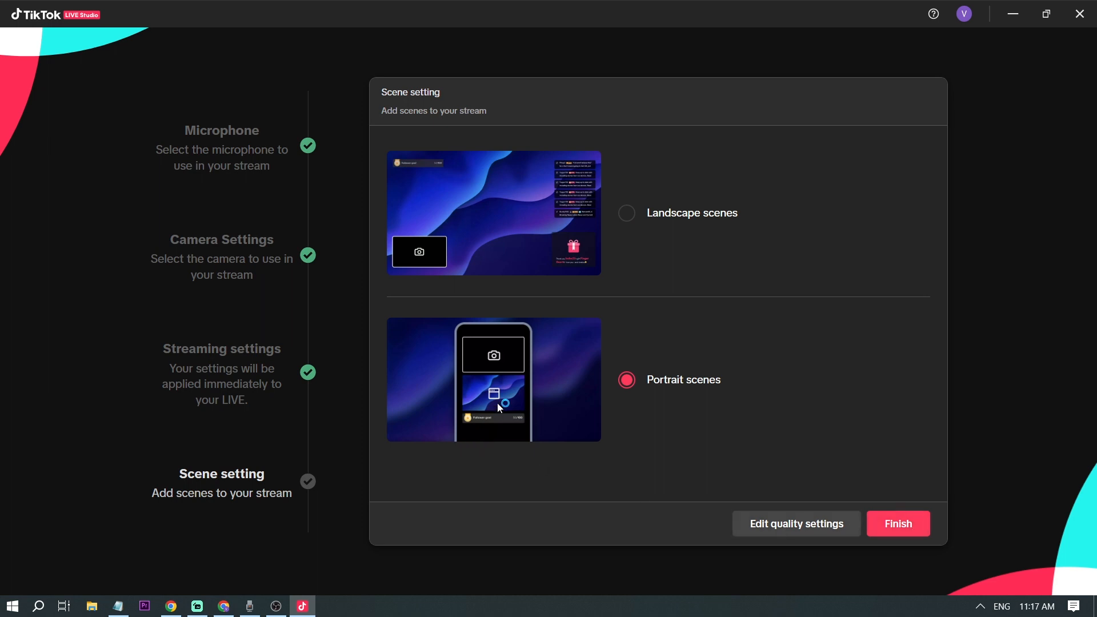
left_click(898, 523)
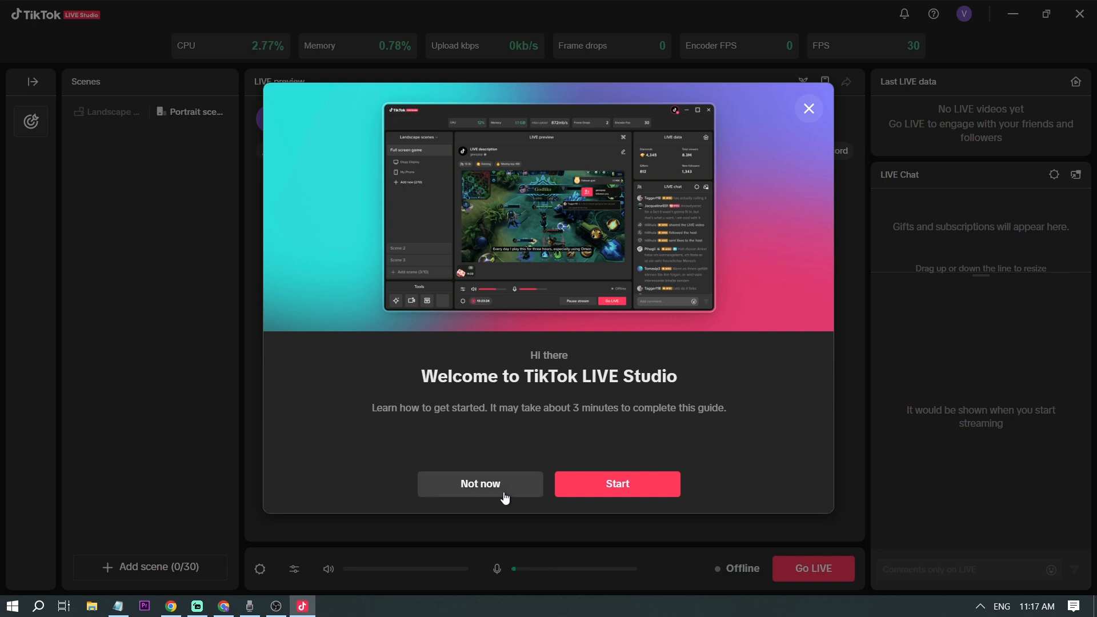
left_click(480, 483)
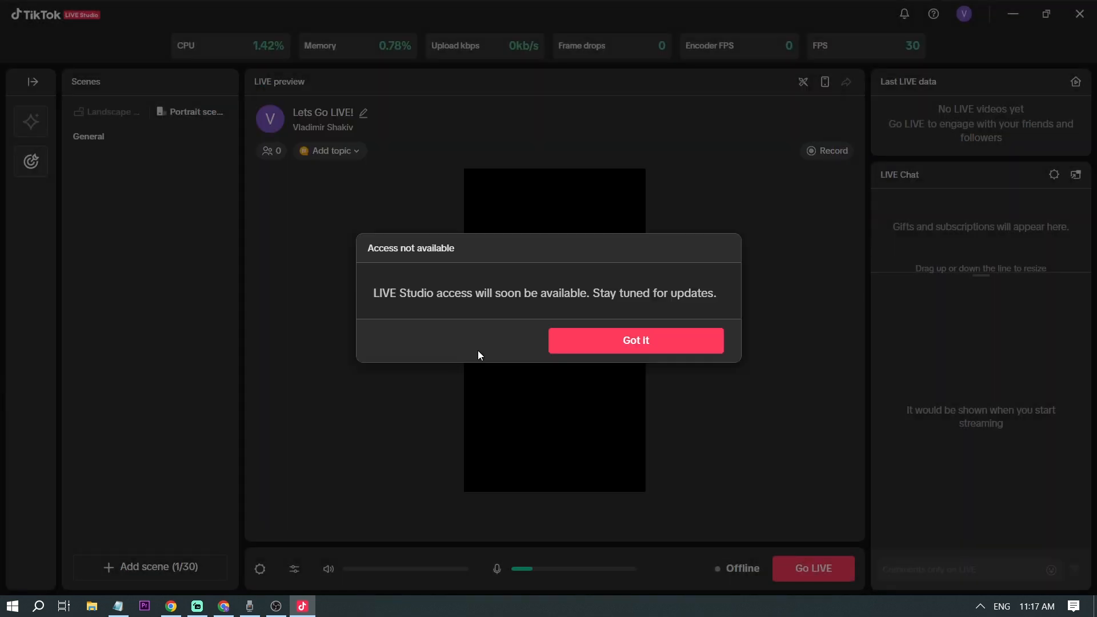
- Dismiss the access notice, inspect the Display capture and Goal sources, and start adding a scene
left_click(634, 341)
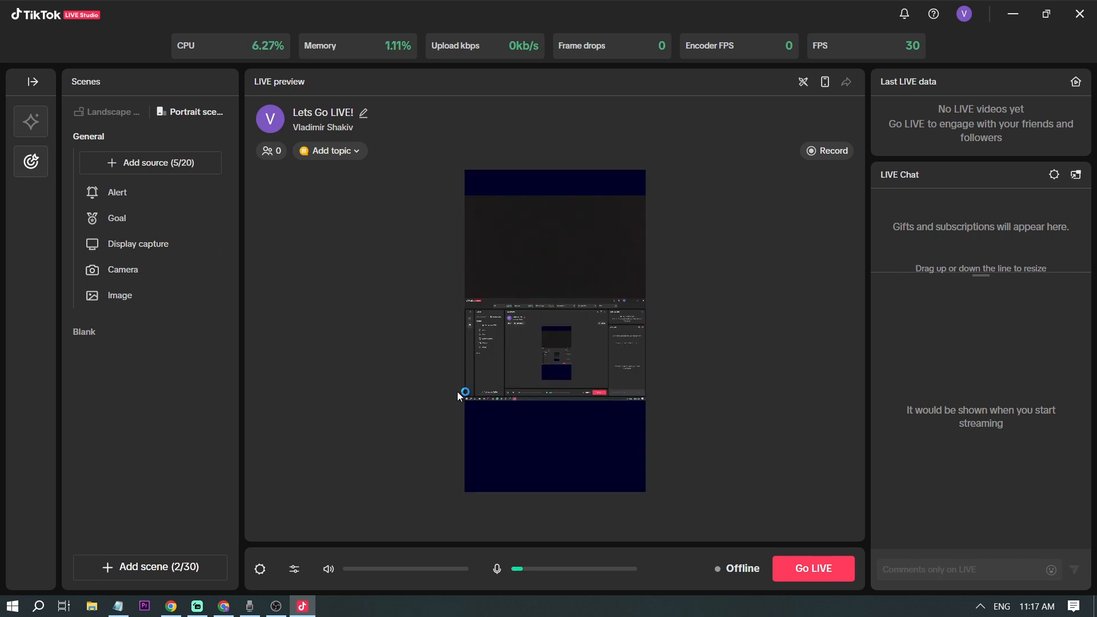
left_click(138, 244)
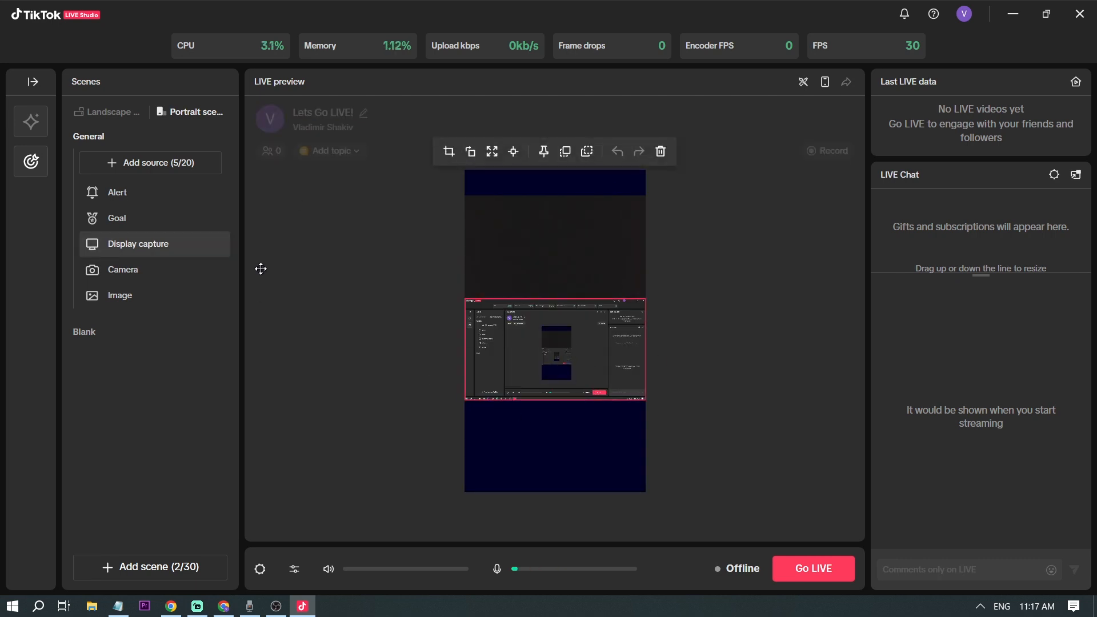
left_click(117, 192)
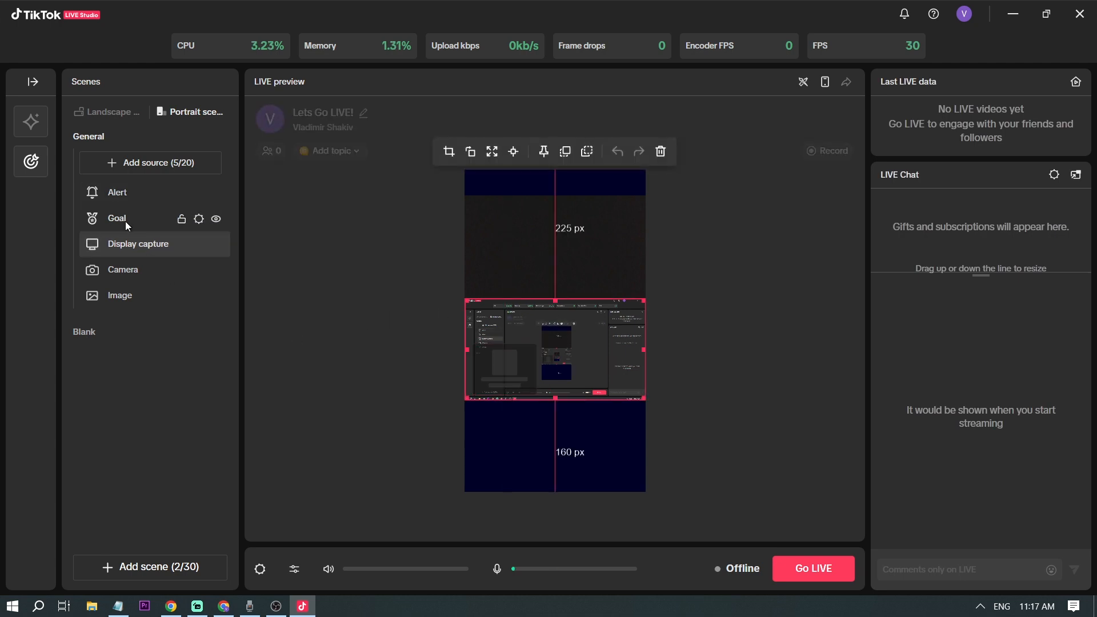
left_click(116, 217)
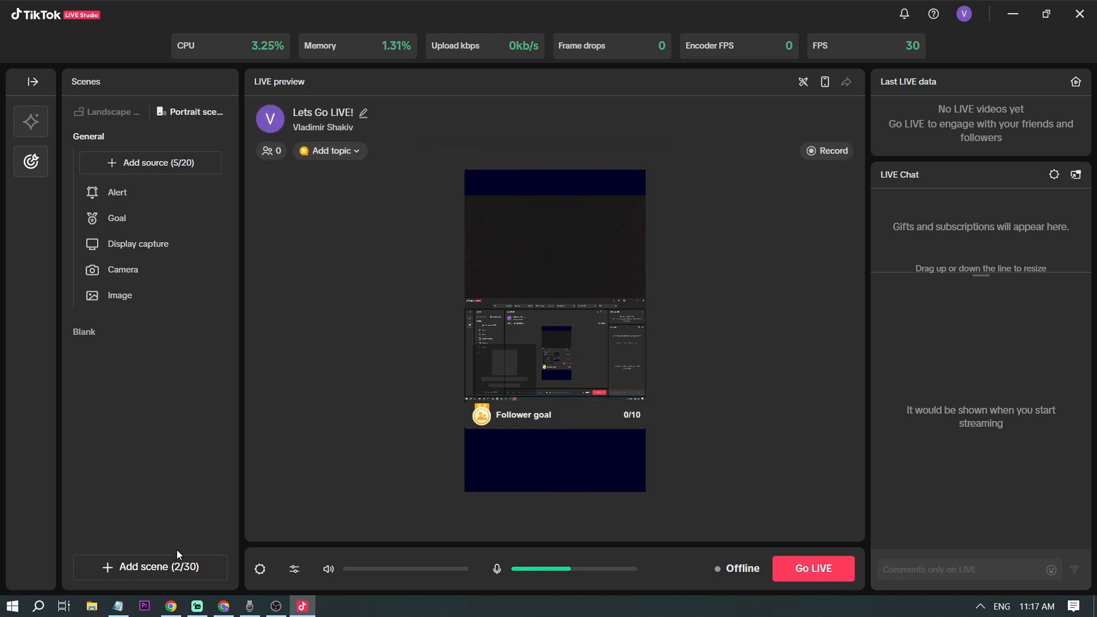
left_click(148, 567)
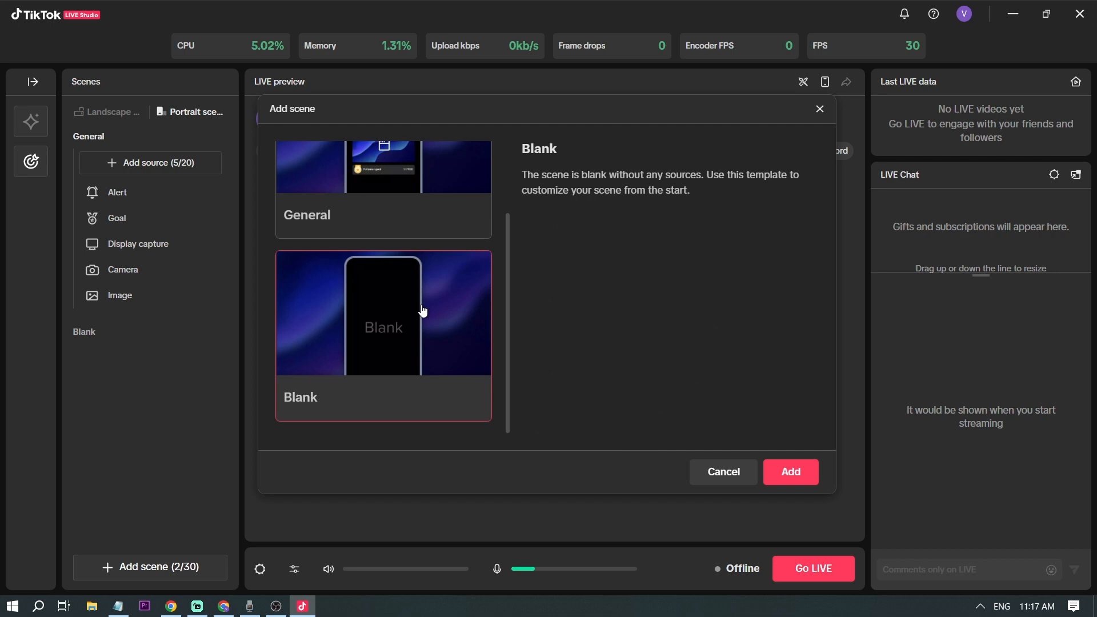
- Create a scene from the Blank template and choose Capture card as its first source type
left_click(789, 471)
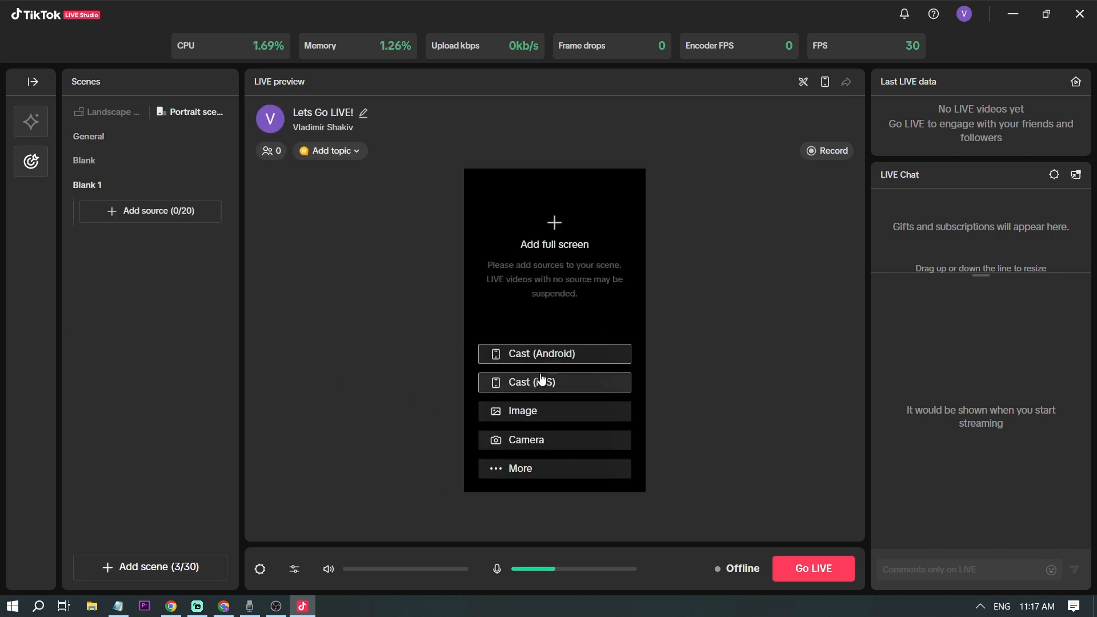
mouse_move(285, 335)
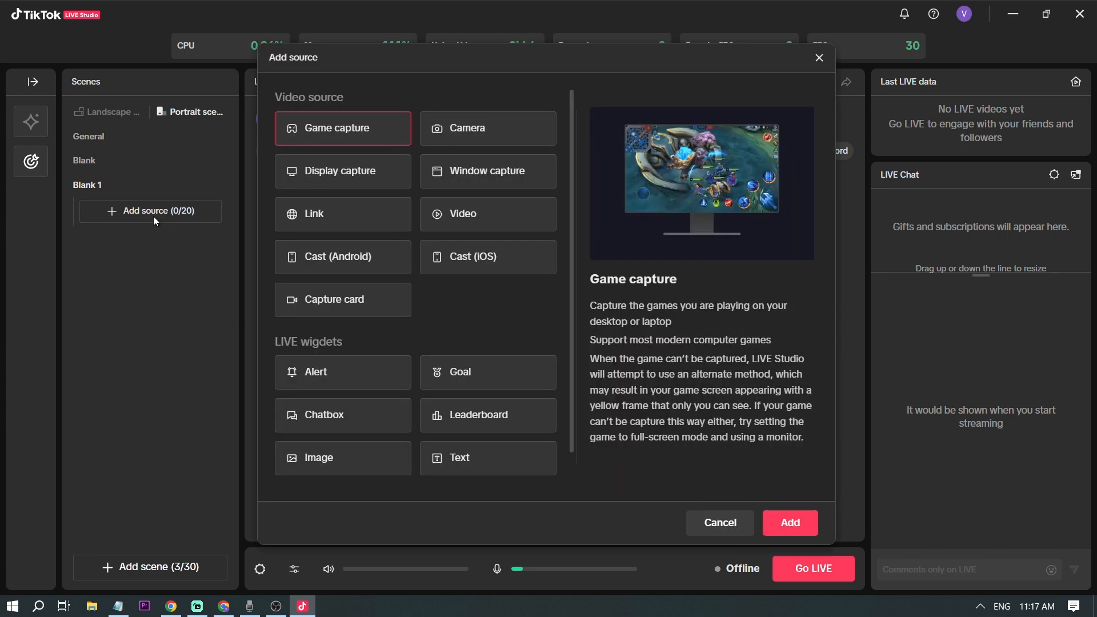
left_click(342, 299)
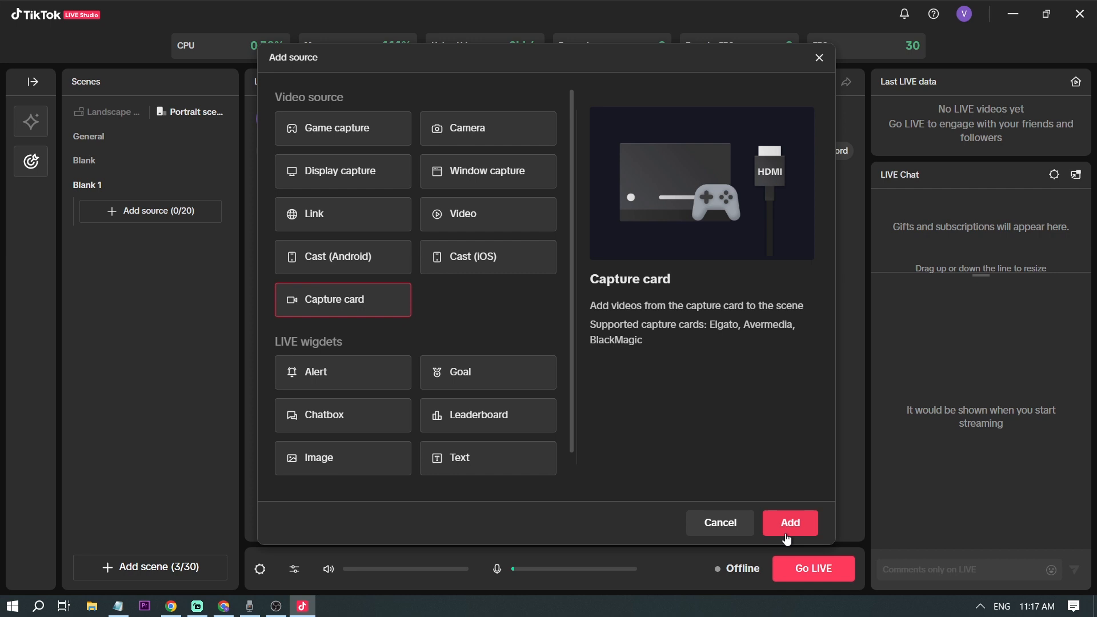
- Add a capture card source using Streamlabs Desktop Virtual Webcam as the video device
left_click(789, 522)
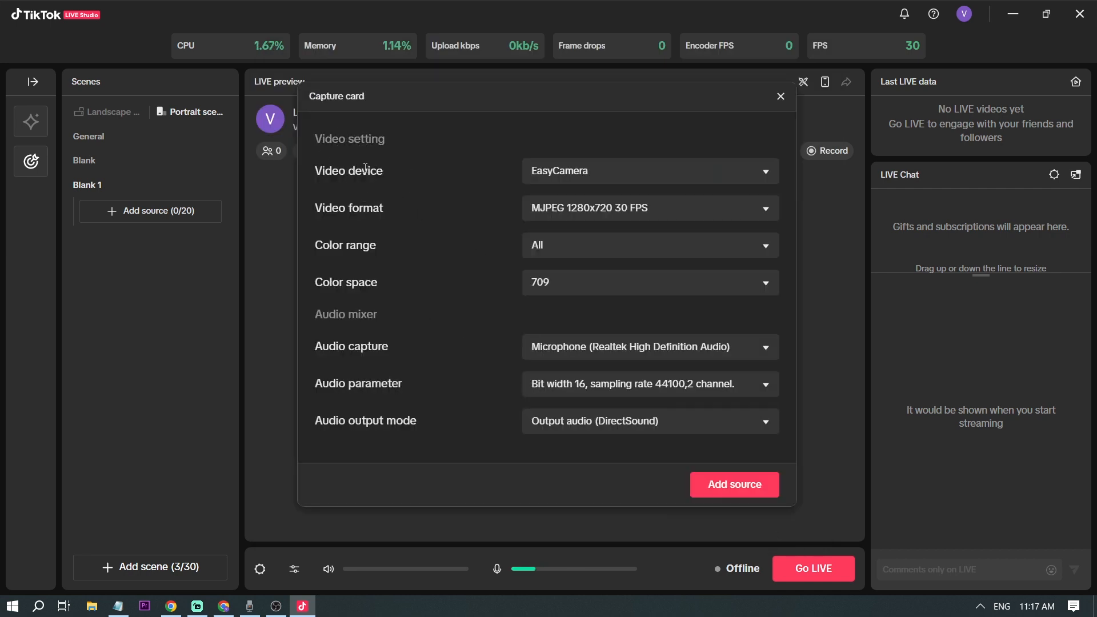
mouse_move(557, 175)
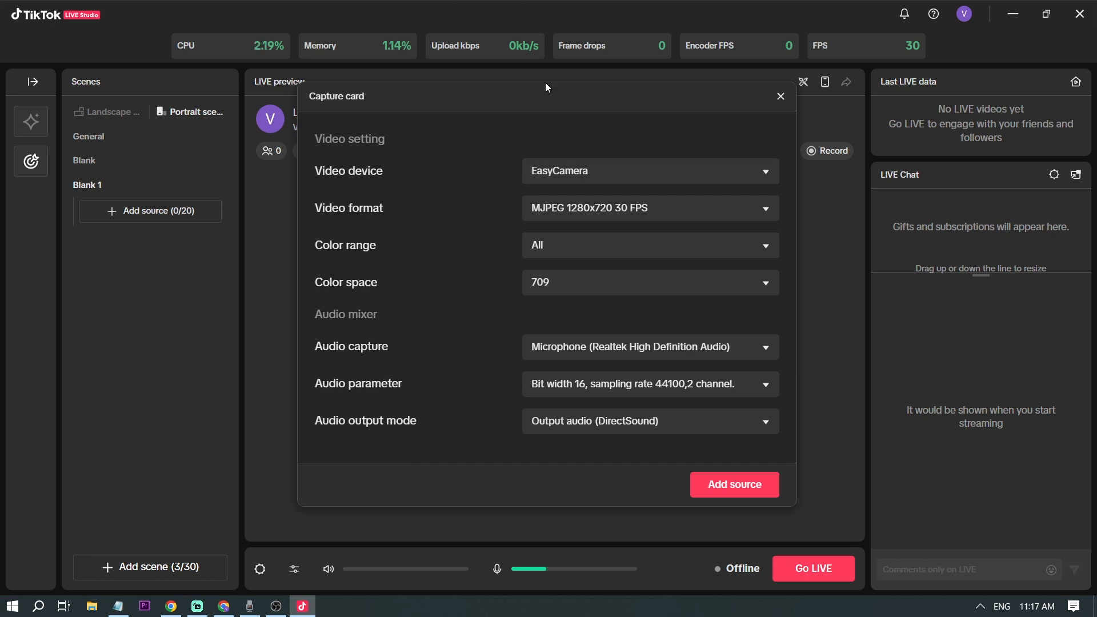
left_click(646, 170)
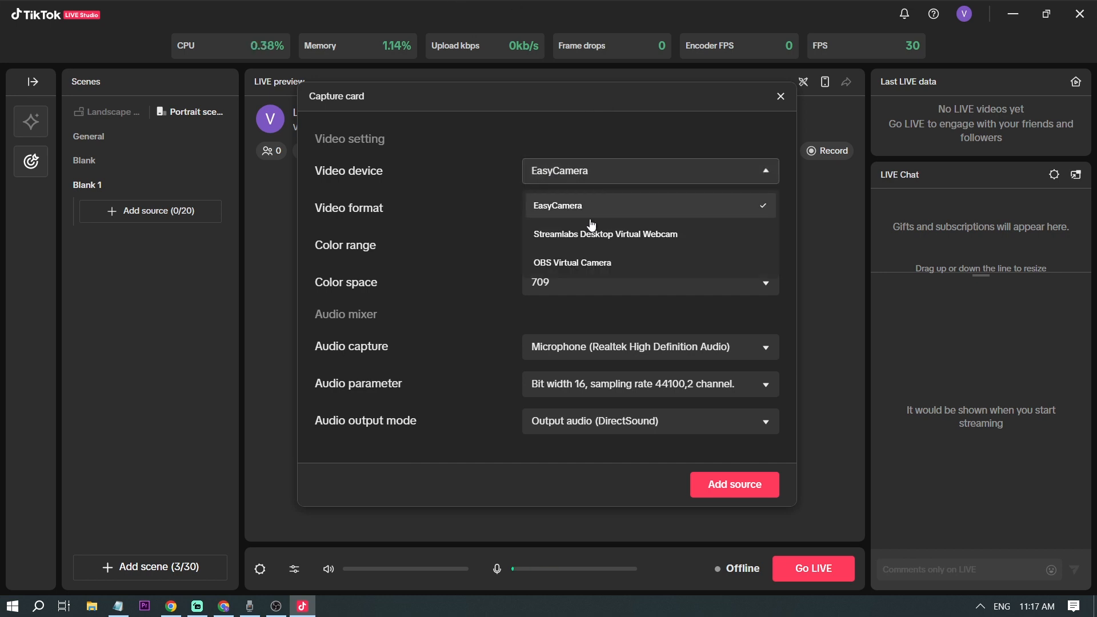
mouse_move(605, 235)
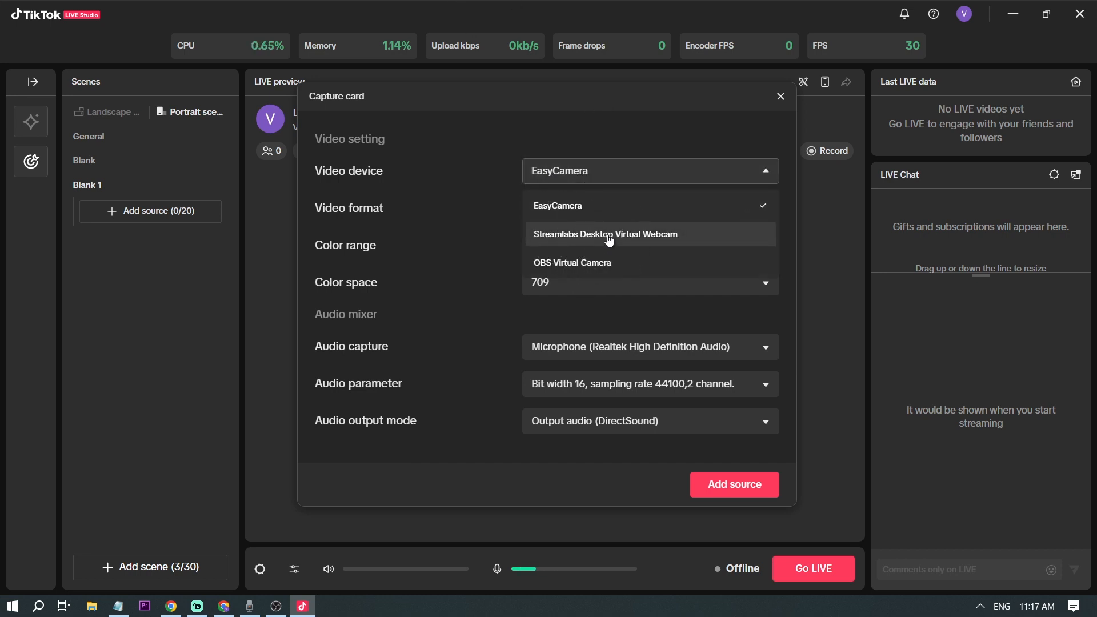
left_click(605, 233)
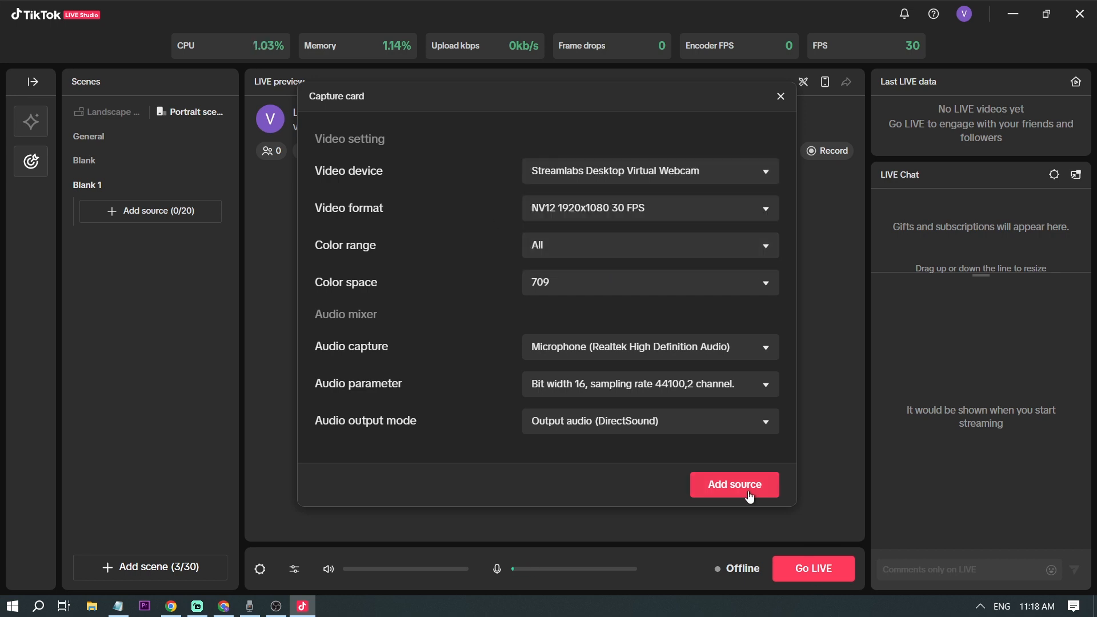
left_click(733, 484)
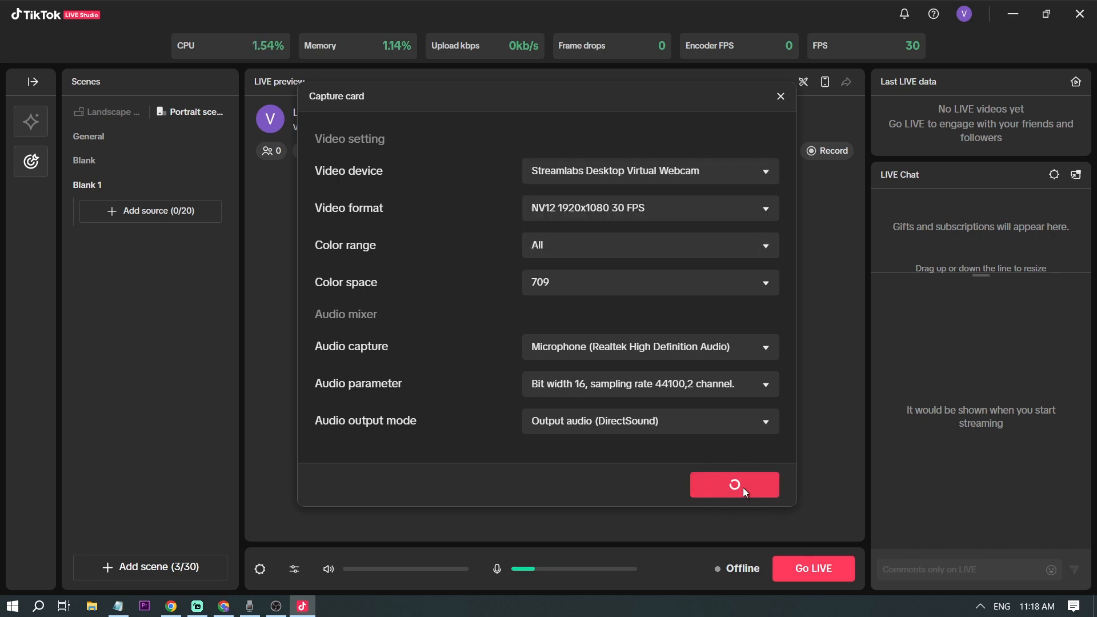
left_click(733, 485)
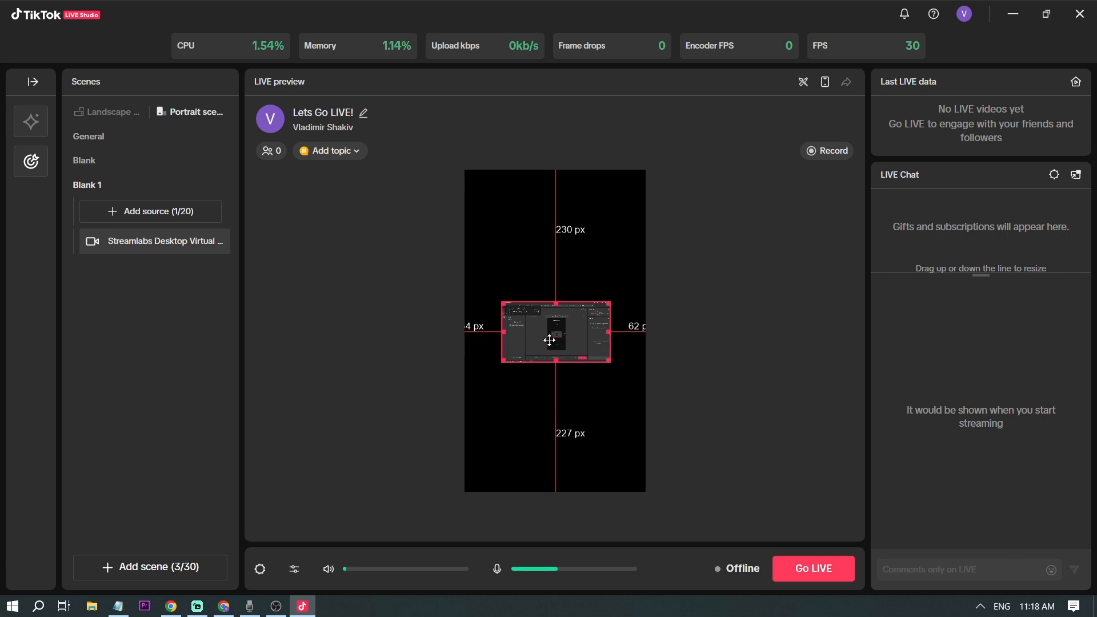
- Fit the Streamlabs virtual webcam feed to fill the whole portrait canvas
left_click(556, 332)
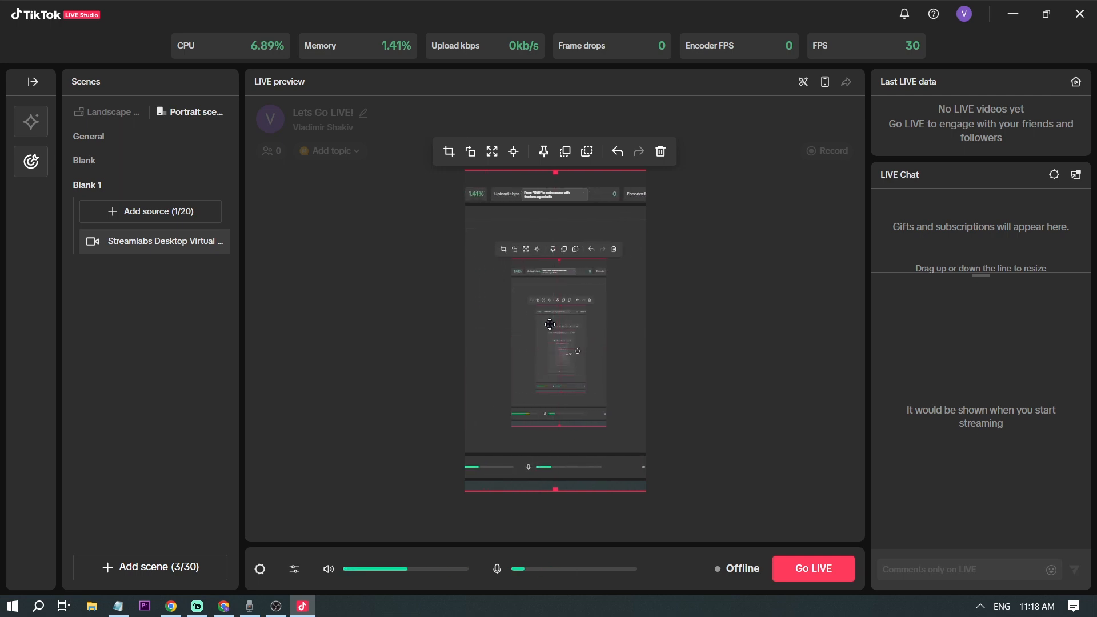
left_click(749, 350)
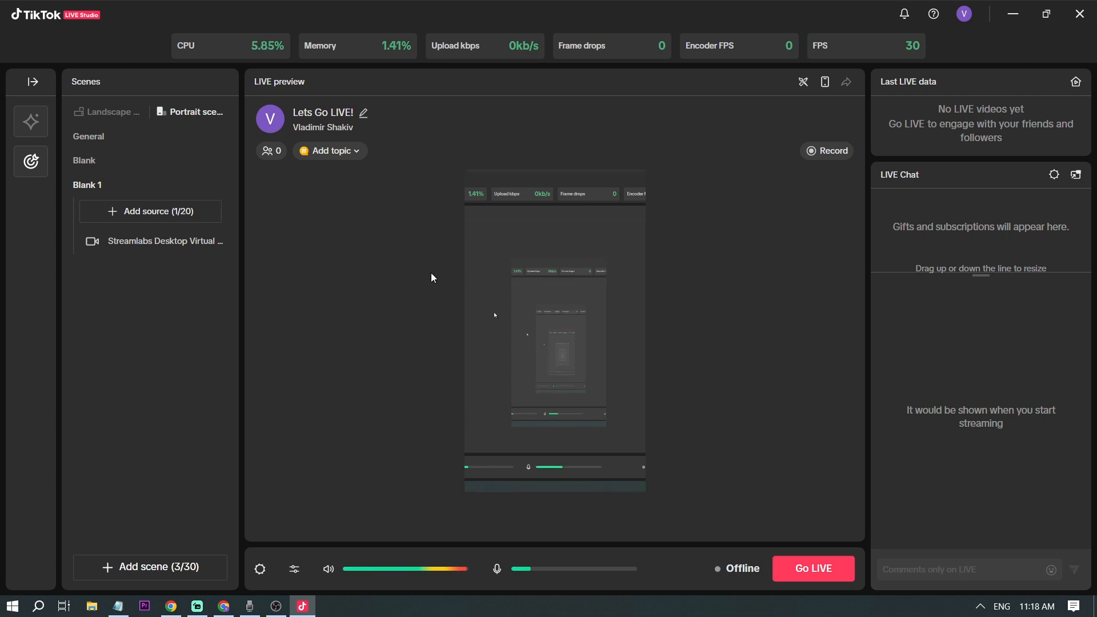
mouse_move(291, 479)
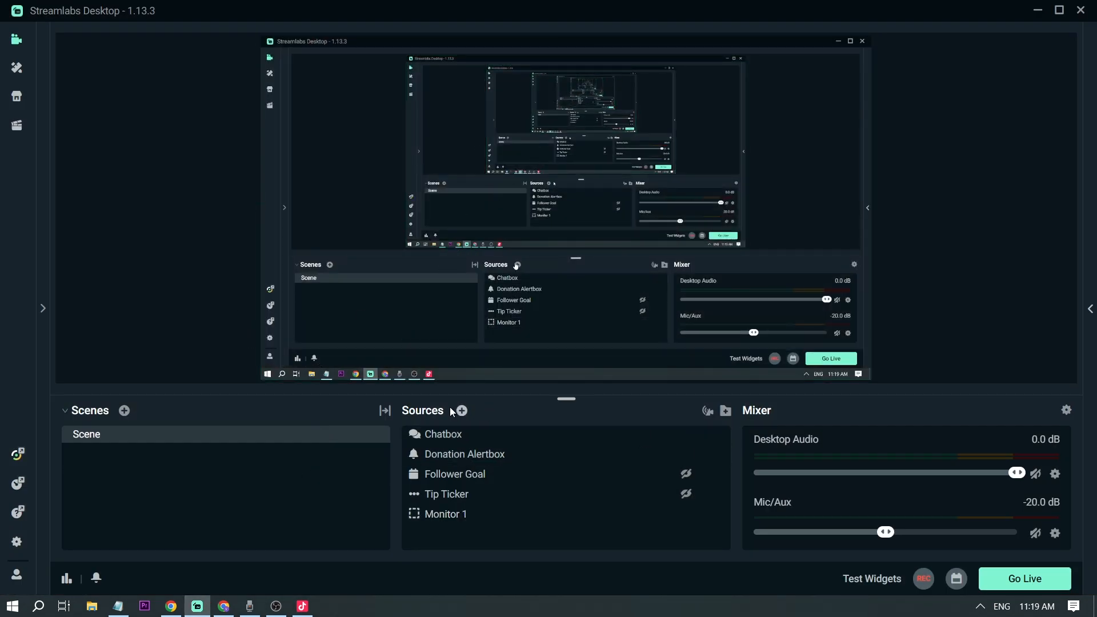
- Add a Video Capture Device source to the Streamlabs scene, keeping its default name
left_click(460, 410)
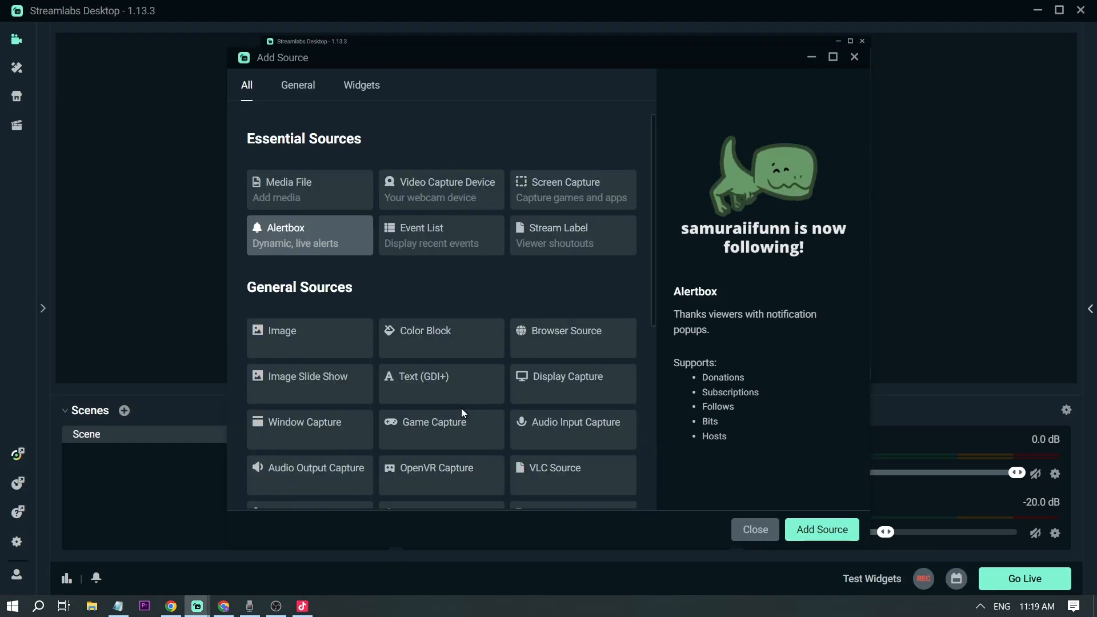
mouse_move(445, 194)
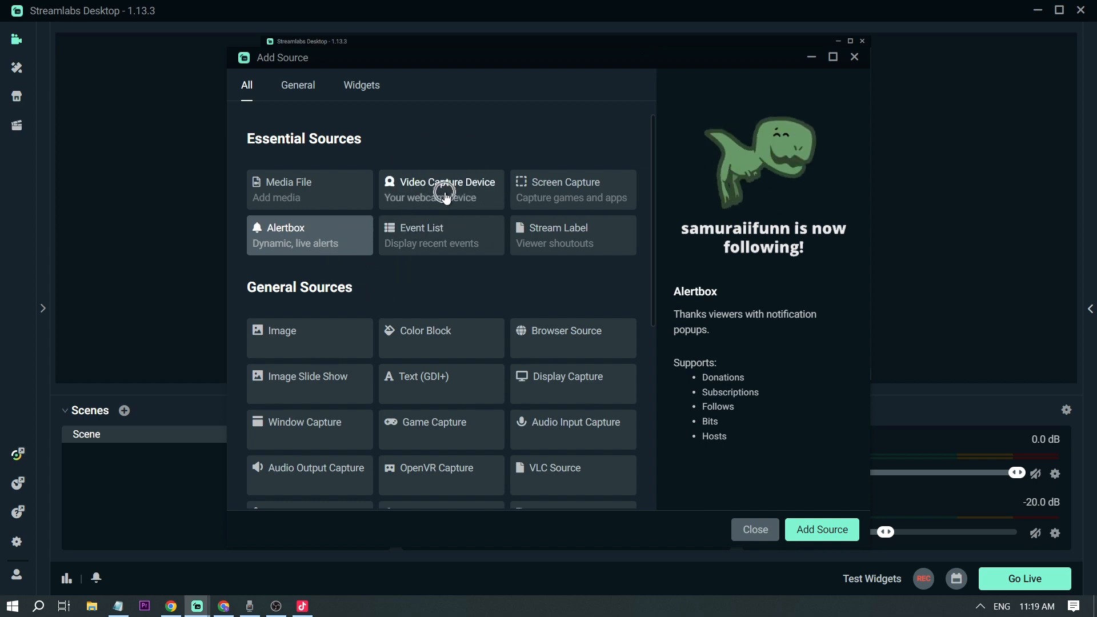
left_click(441, 188)
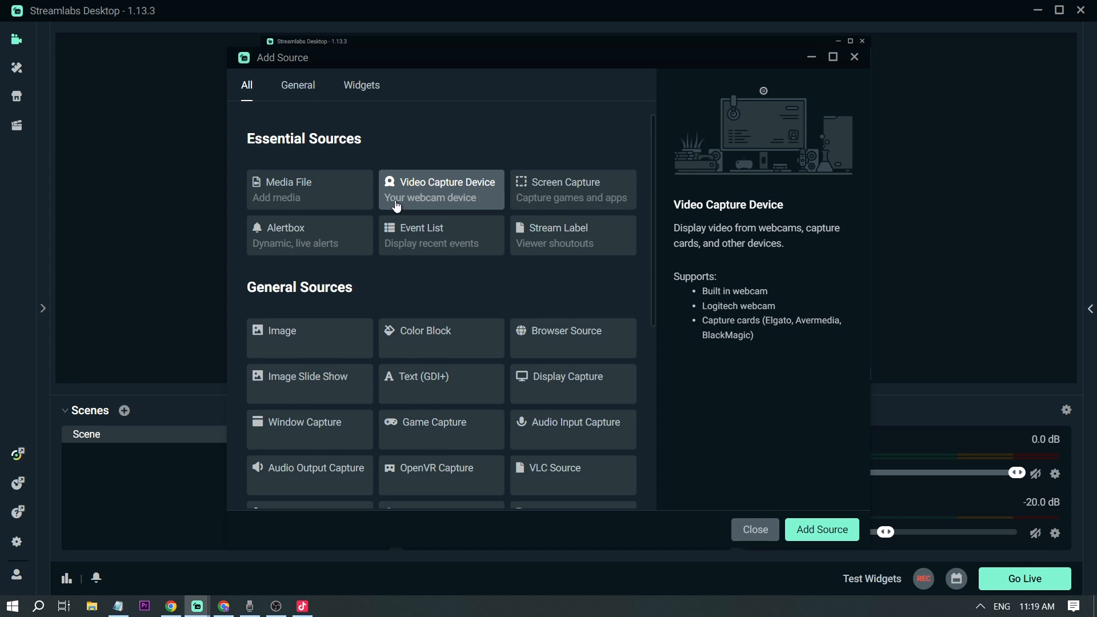
mouse_move(768, 425)
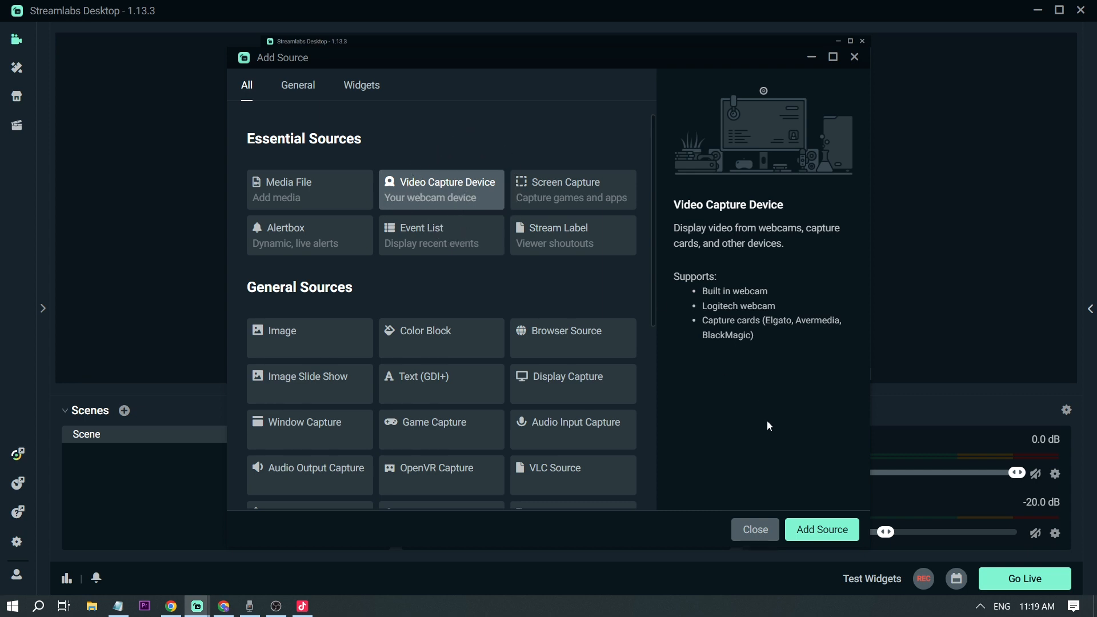
left_click(821, 529)
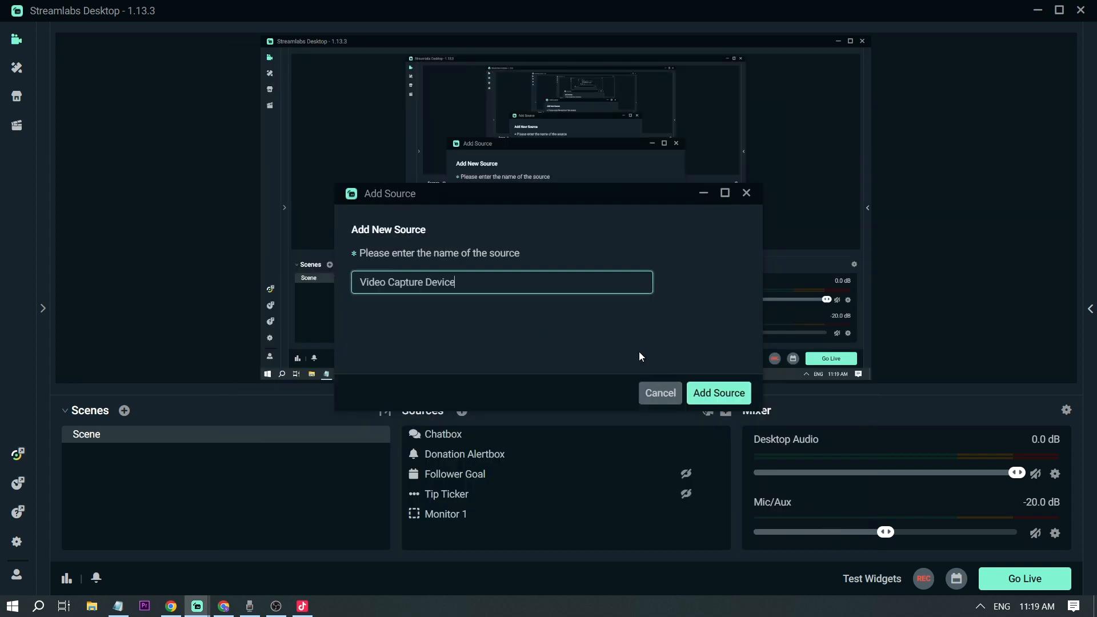
left_click(718, 392)
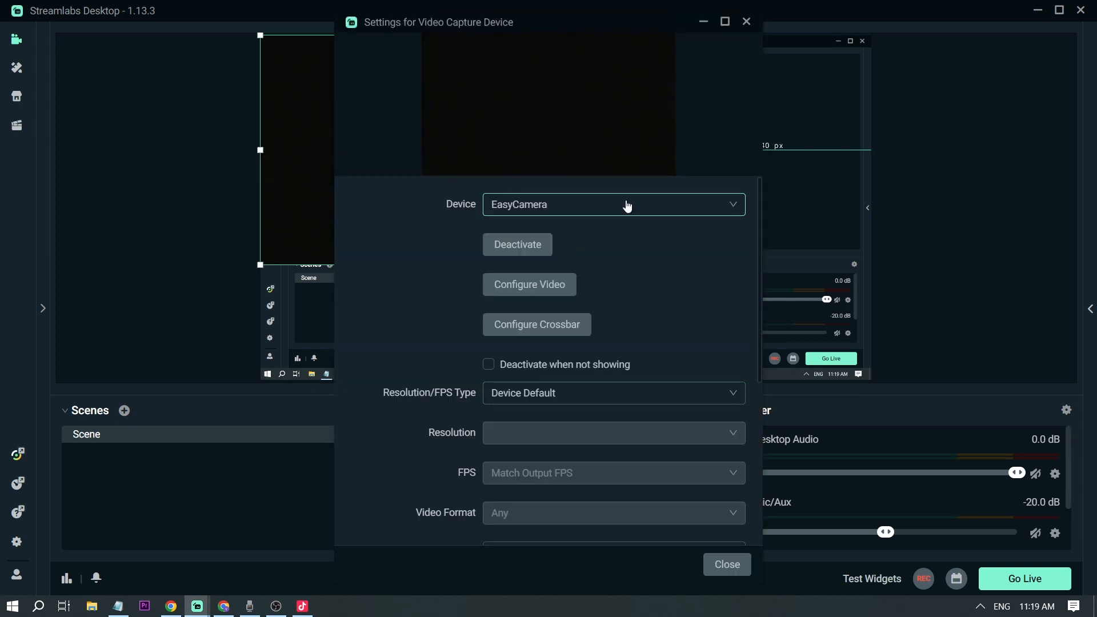
- Select EasyCamera as the webcam device and confirm the source settings
left_click(612, 205)
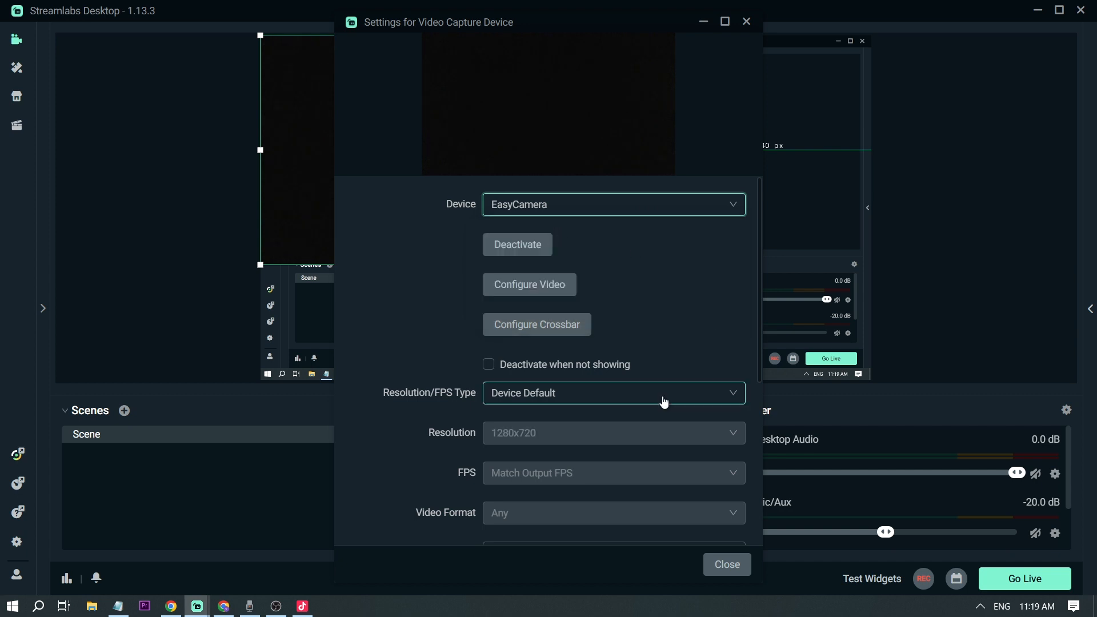
scroll("down", 3)
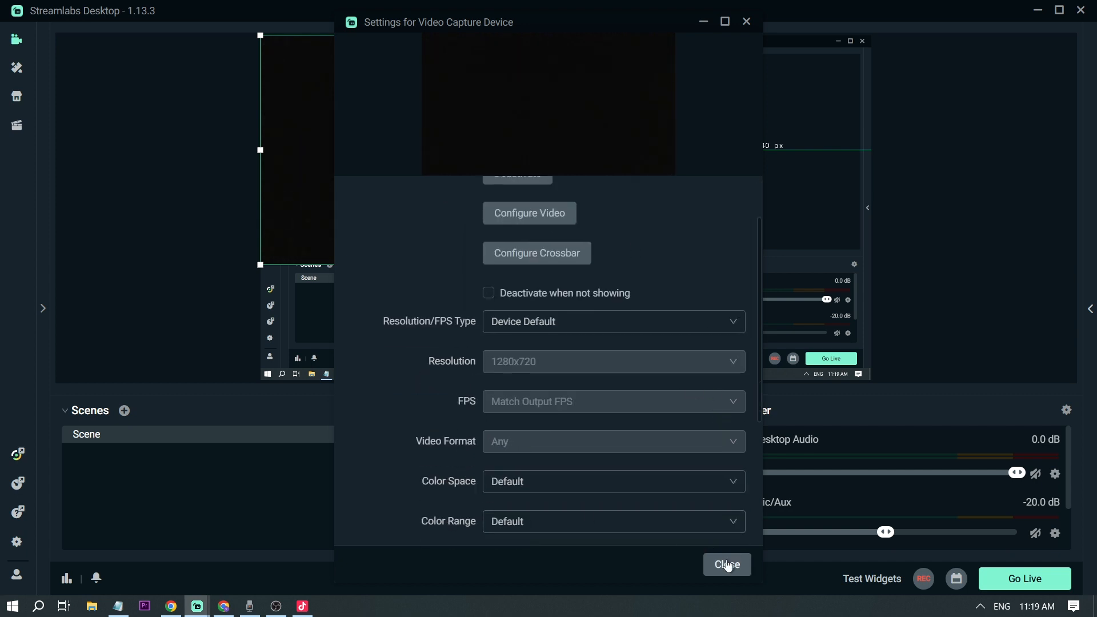
left_click(727, 565)
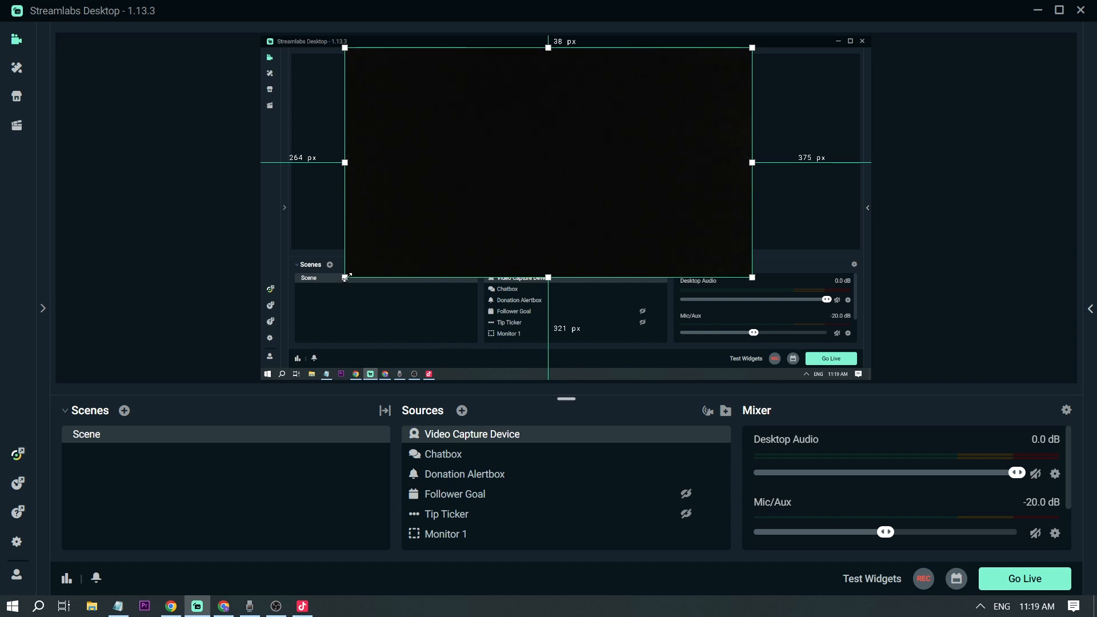
- Bring TikTok LIVE Studio to the front alongside Streamlabs Desktop
key("alt+tab")
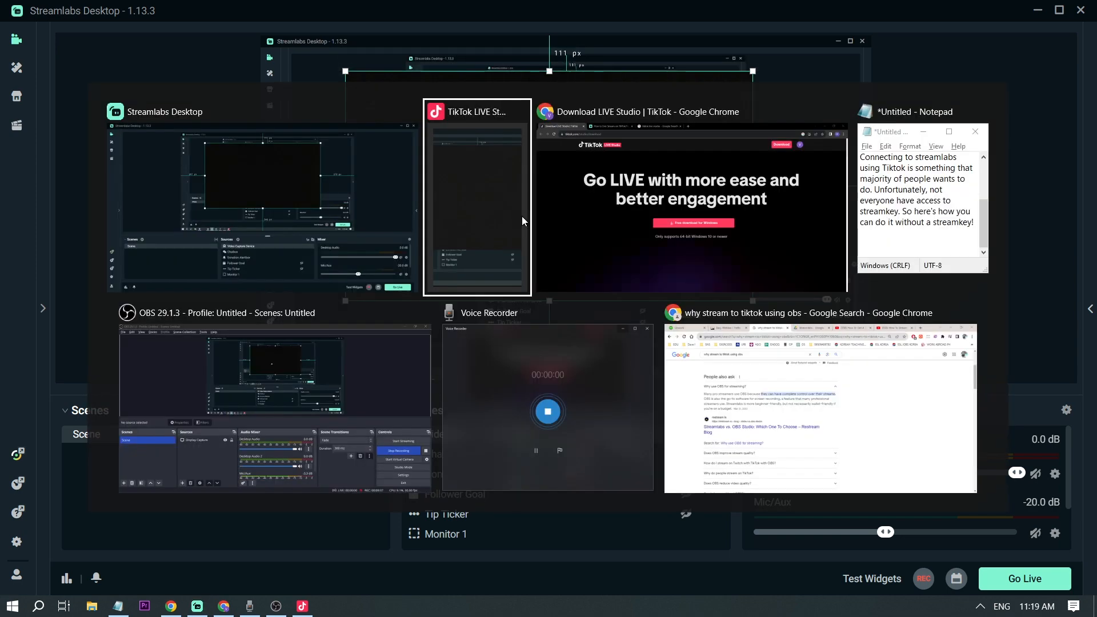
left_click(478, 198)
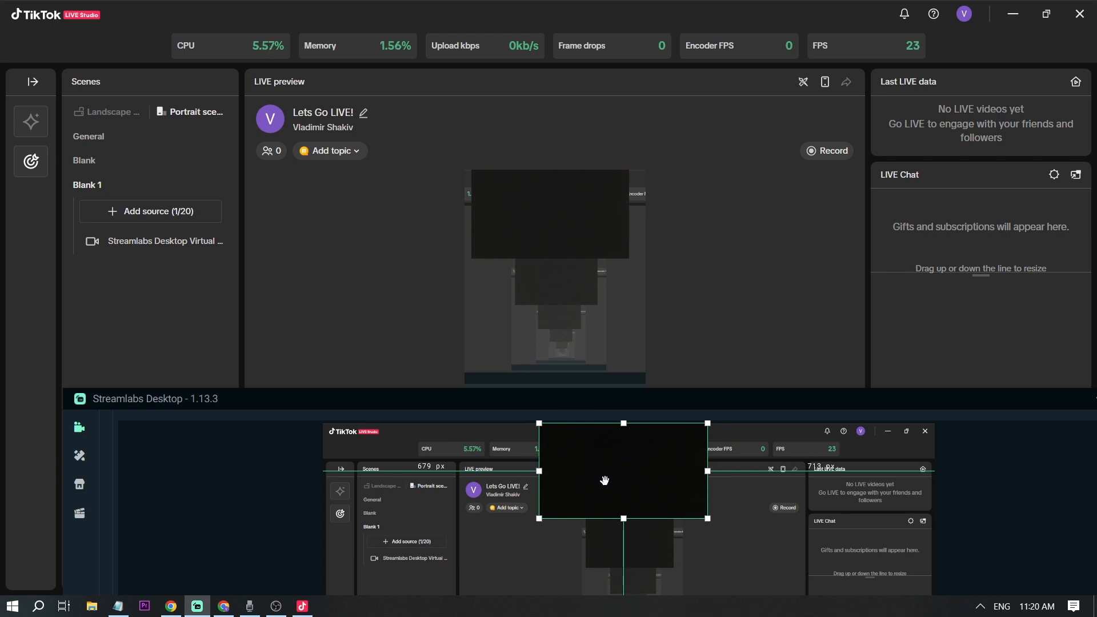
mouse_move(548, 495)
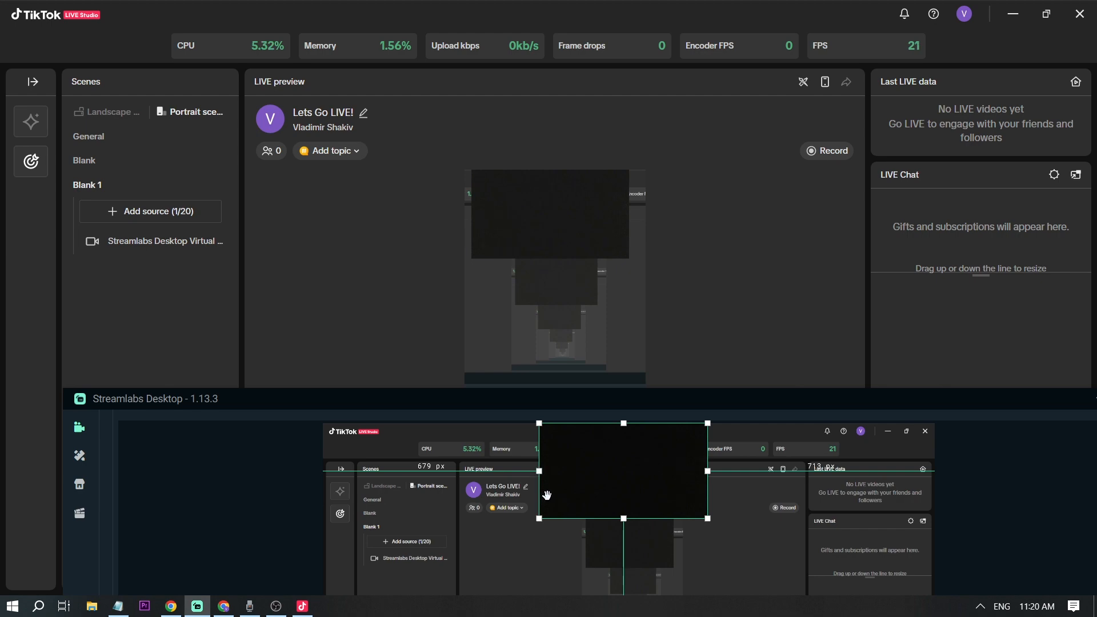
mouse_move(587, 503)
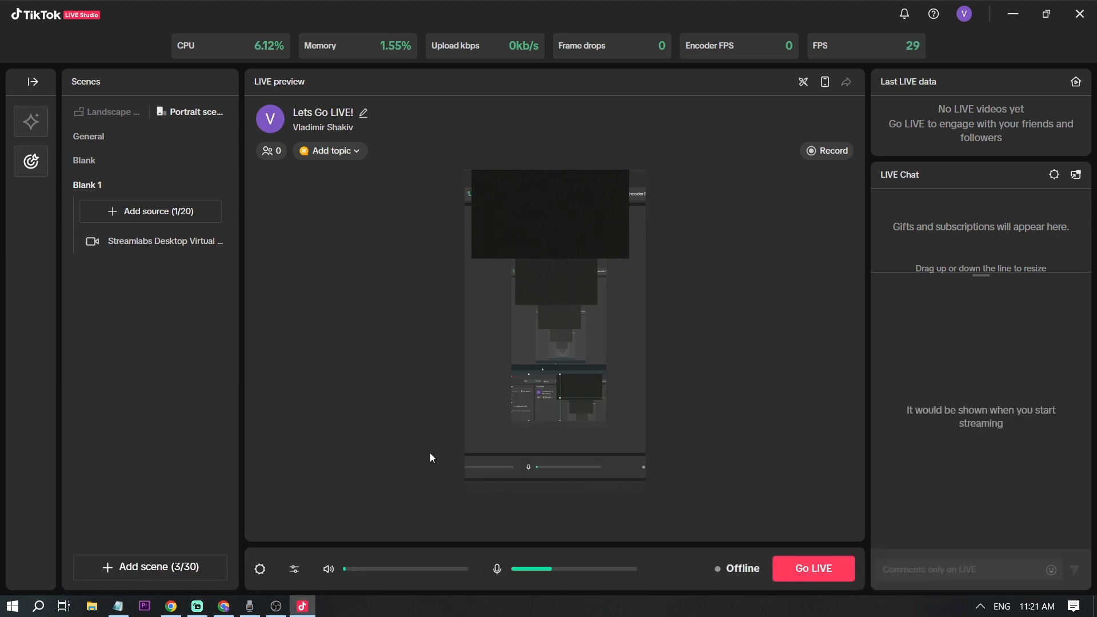
- Bring the Streamlabs Desktop window back into view to compare with the TikTok preview
left_click(197, 606)
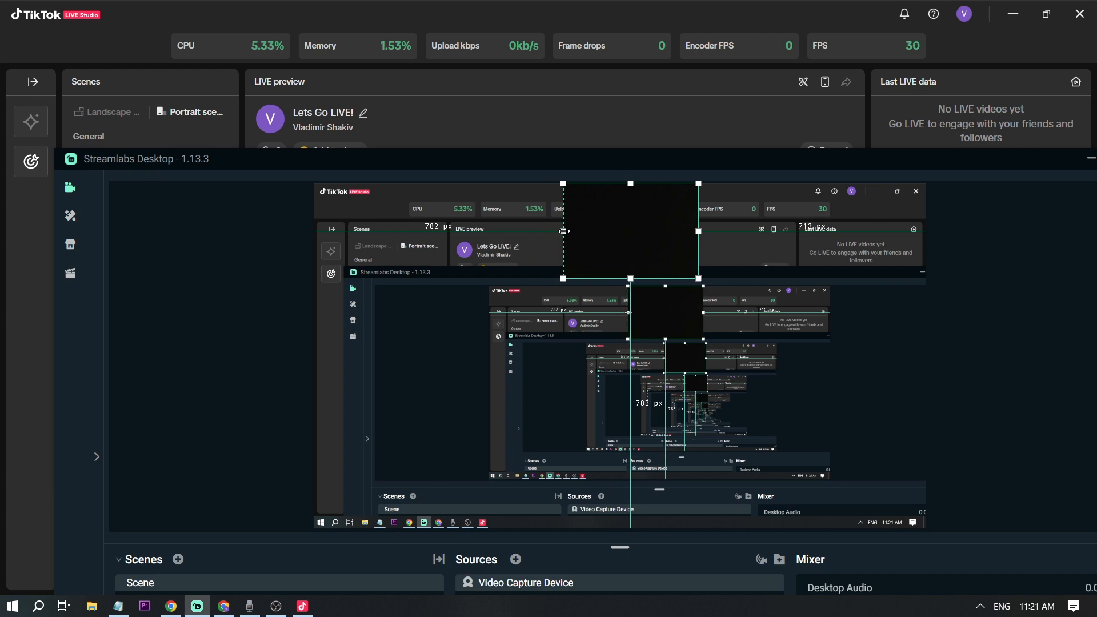
mouse_move(697, 235)
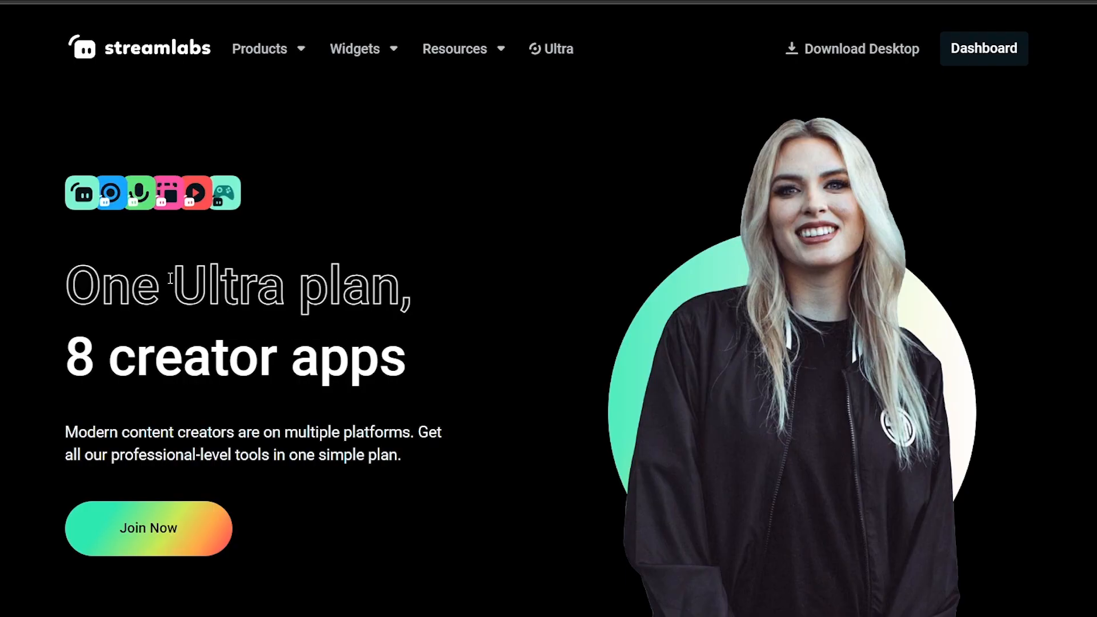
- Open the Podcast Editor Pro product page from the Ultra apps grid
scroll("down", 3)
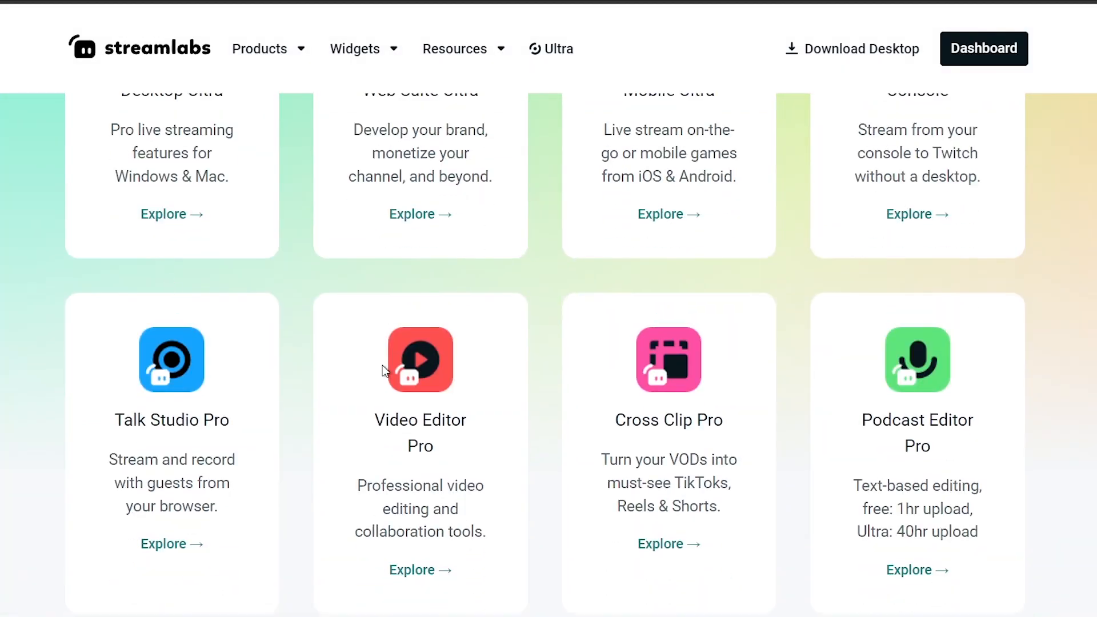
left_click(916, 569)
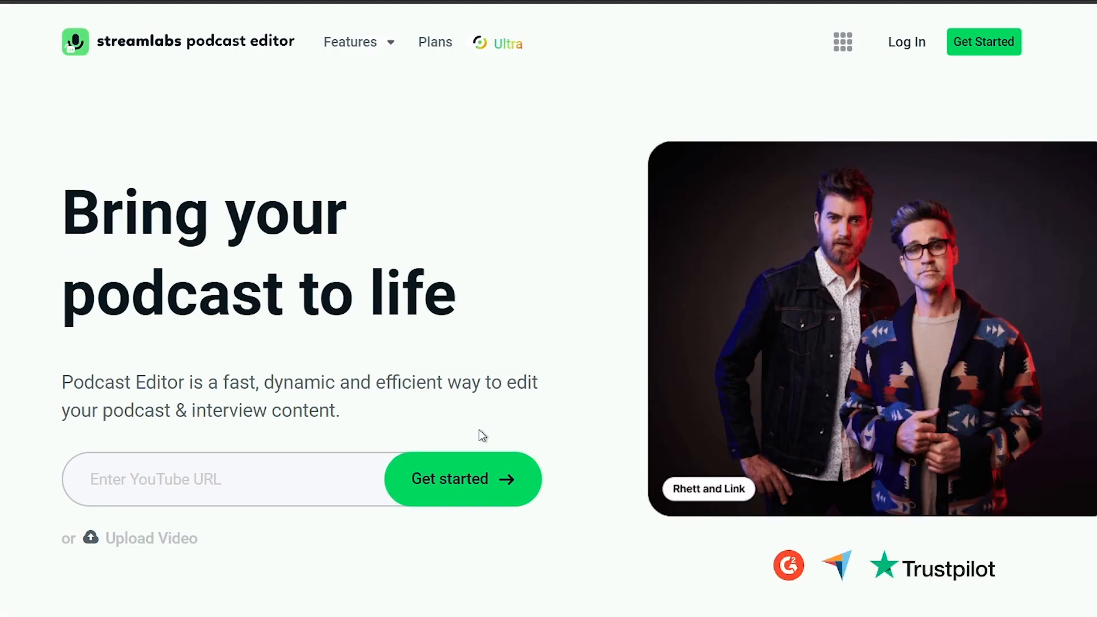
- Scroll down the Podcast Editor page to its clip editing features
scroll("down", 3)
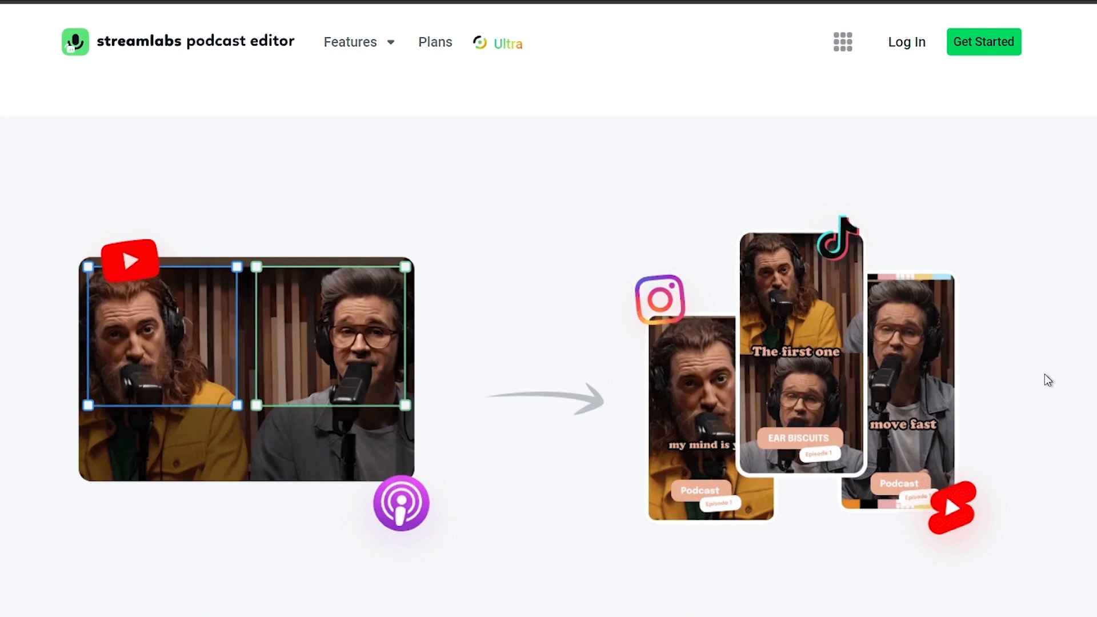
scroll("down", 3)
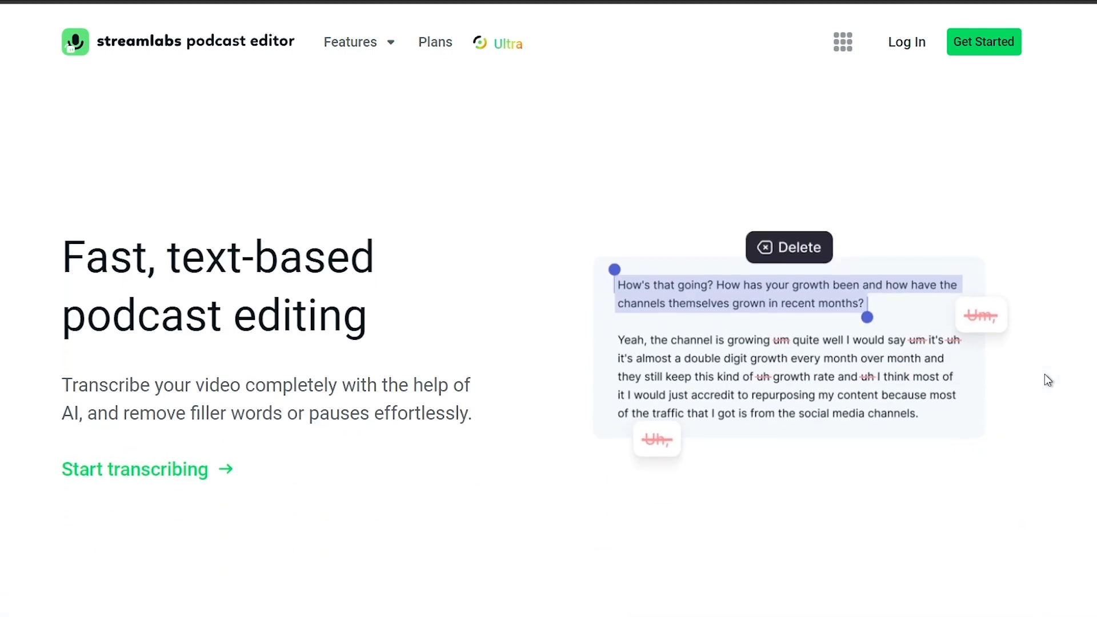
scroll("down", 3)
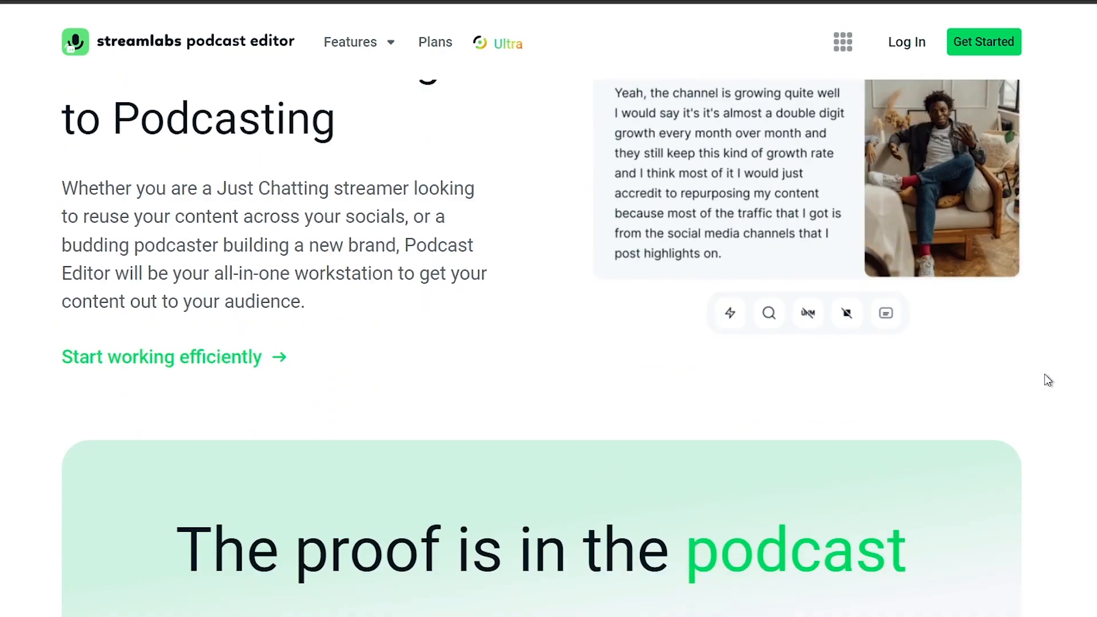
scroll("down", 3)
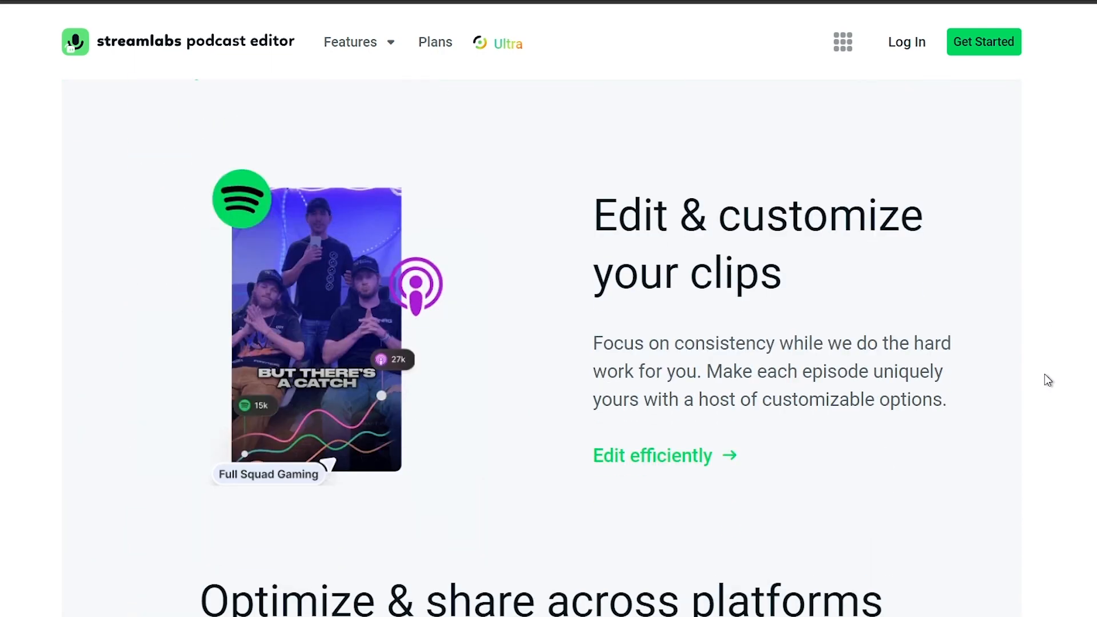